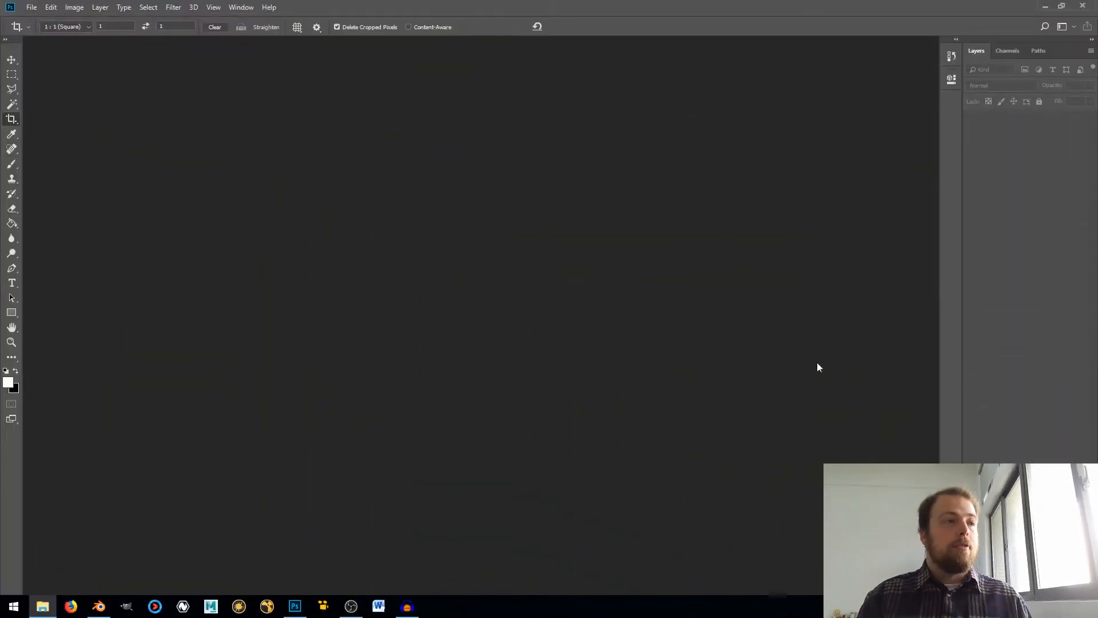
mouse_move(527, 336)
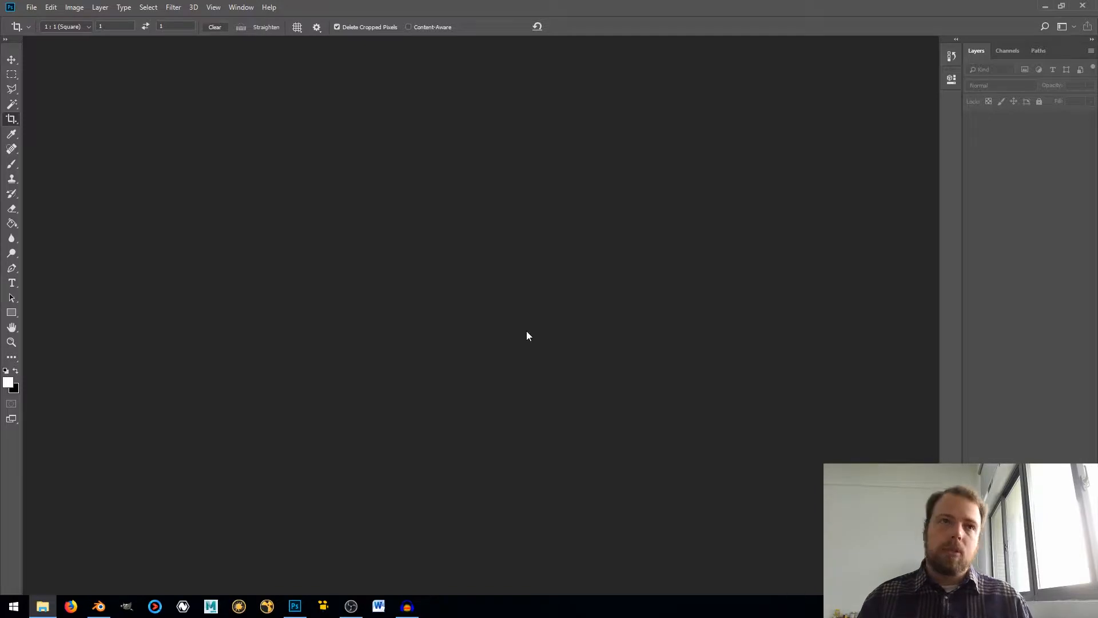
mouse_move(541, 322)
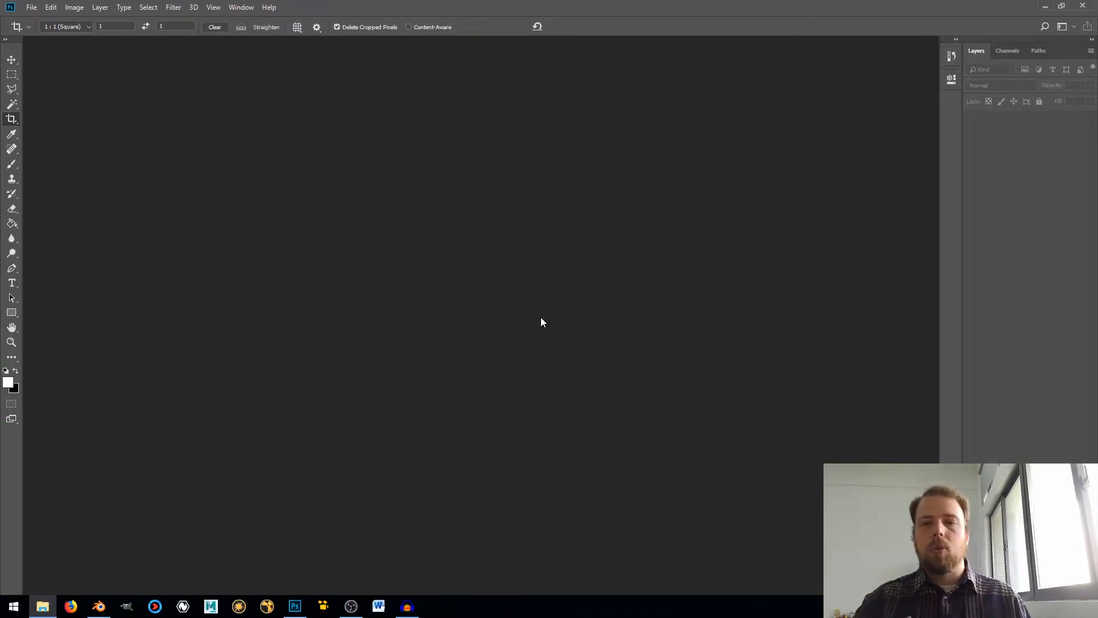
mouse_move(481, 154)
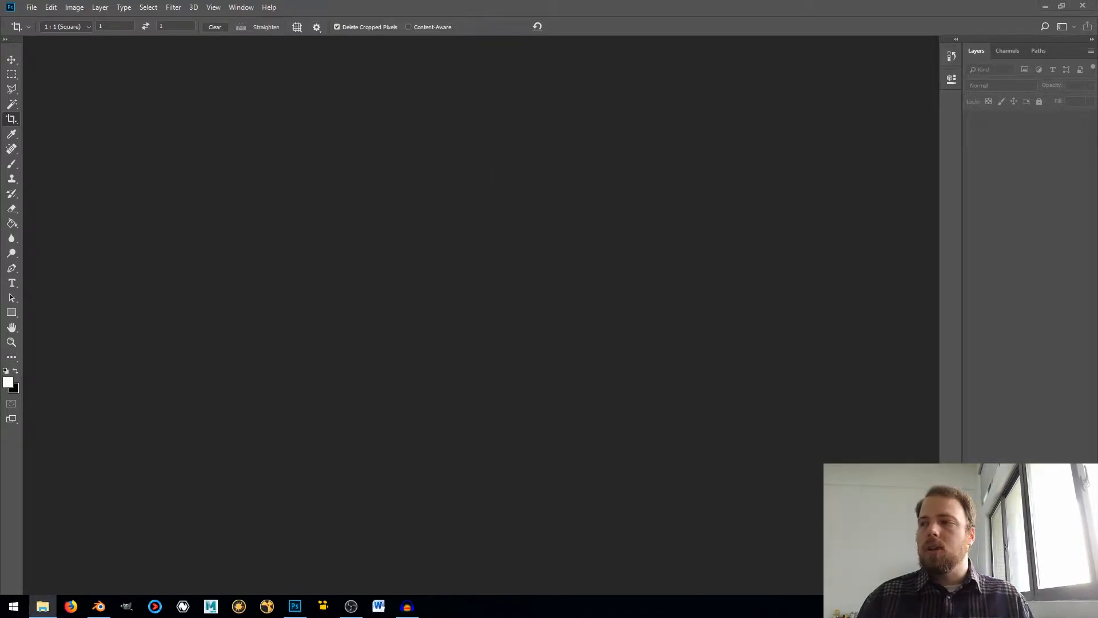
- Browse into the tutorial_0005_bottle project folder from File Explorer toward the bottle photo
click(42, 606)
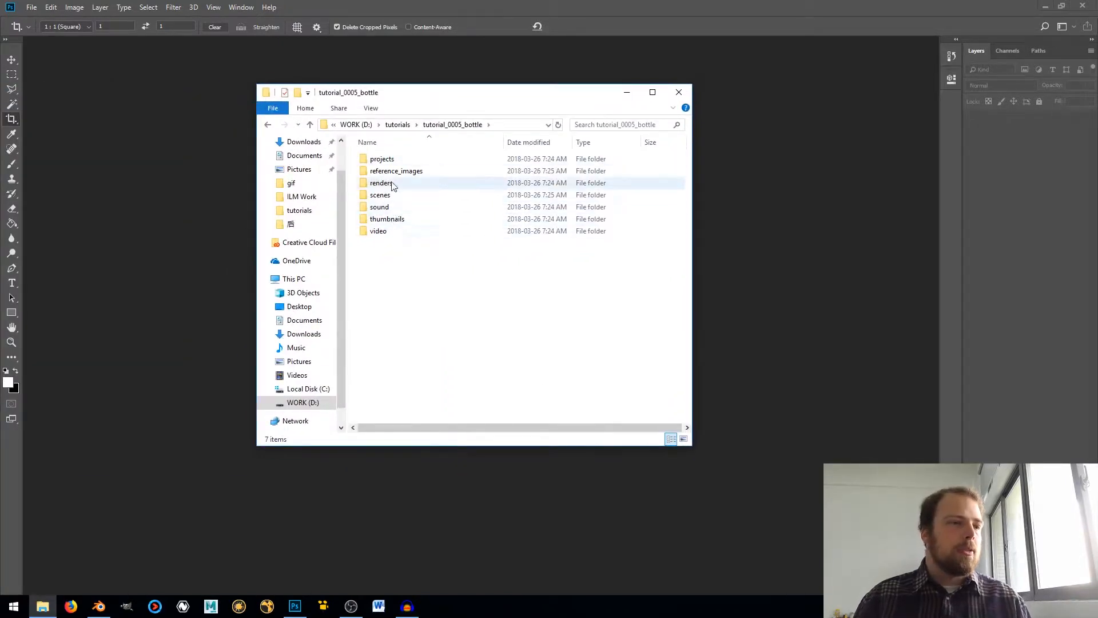
double_click(396, 170)
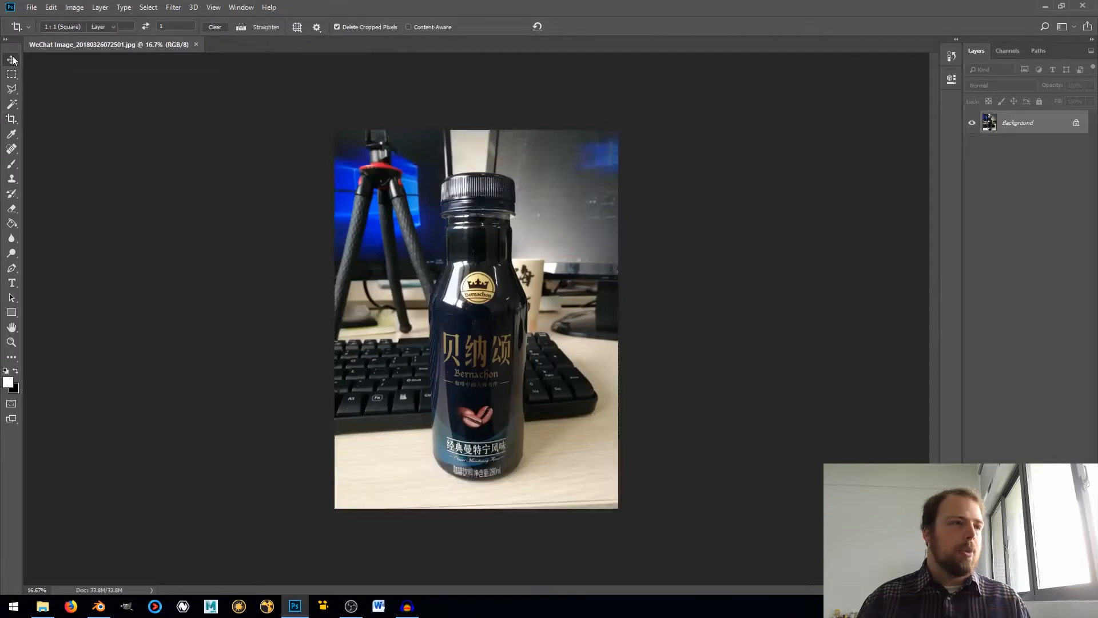
click(12, 59)
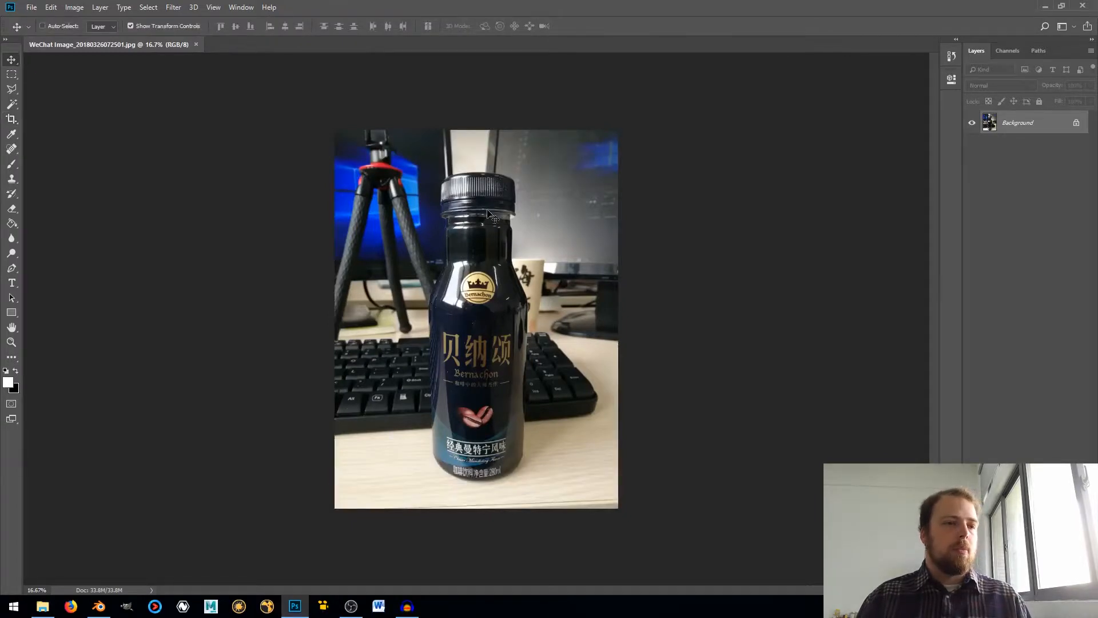
mouse_move(452, 304)
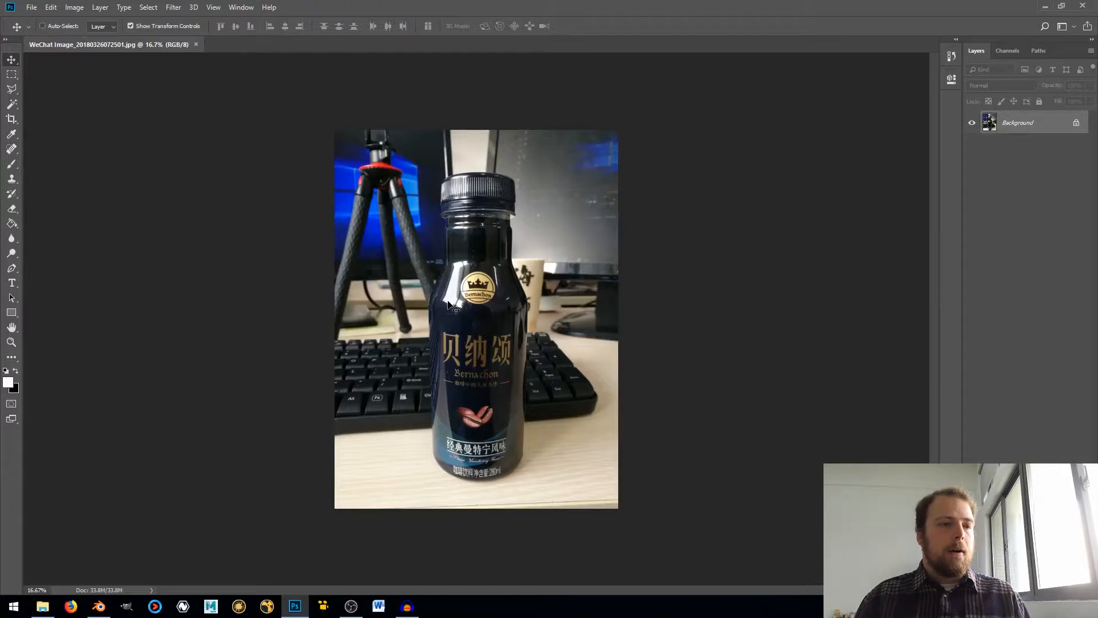
mouse_move(522, 170)
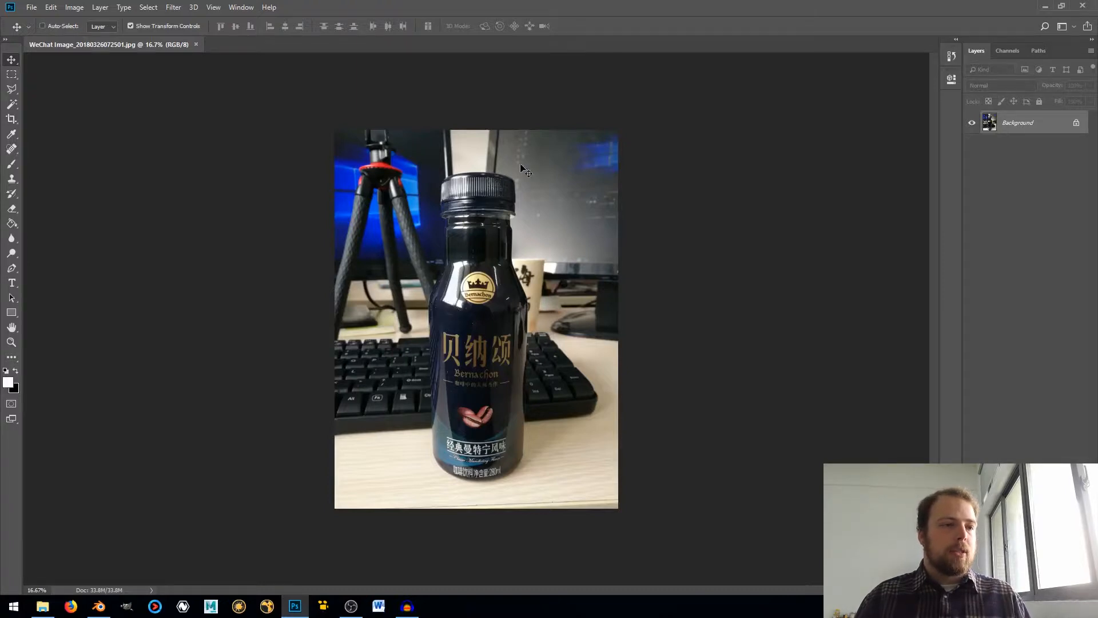
mouse_move(491, 462)
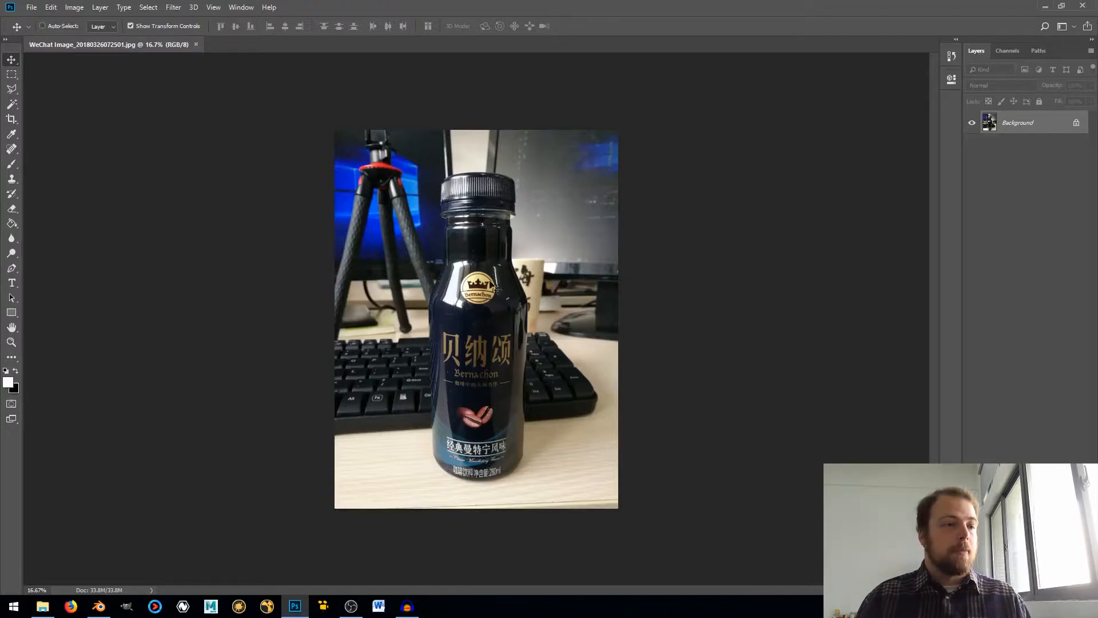
mouse_move(508, 178)
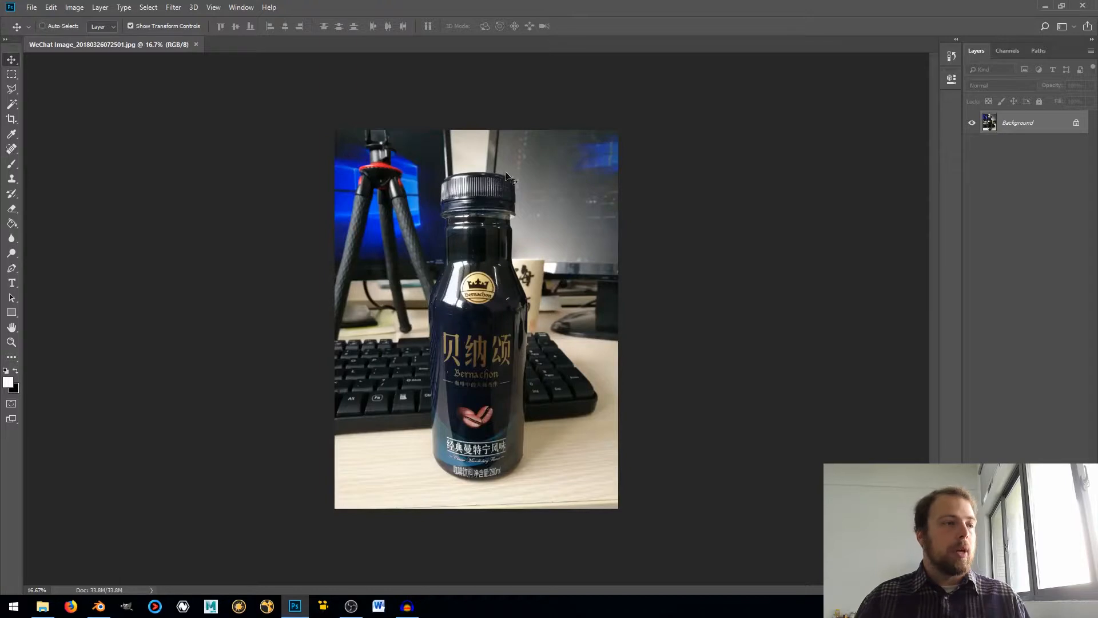
mouse_move(483, 317)
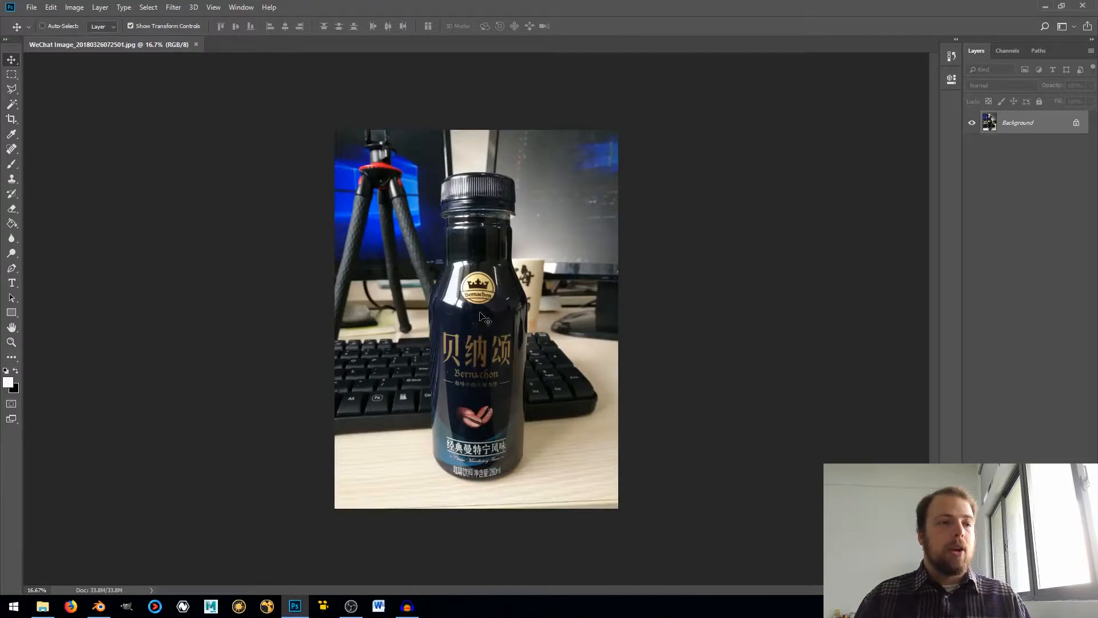
mouse_move(607, 293)
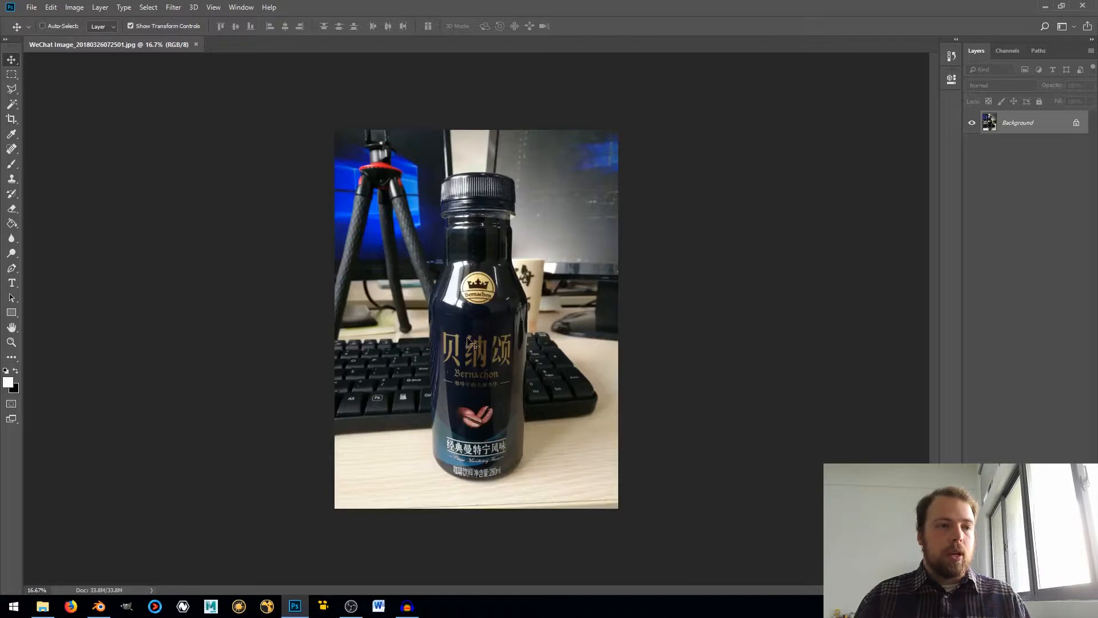
mouse_move(483, 324)
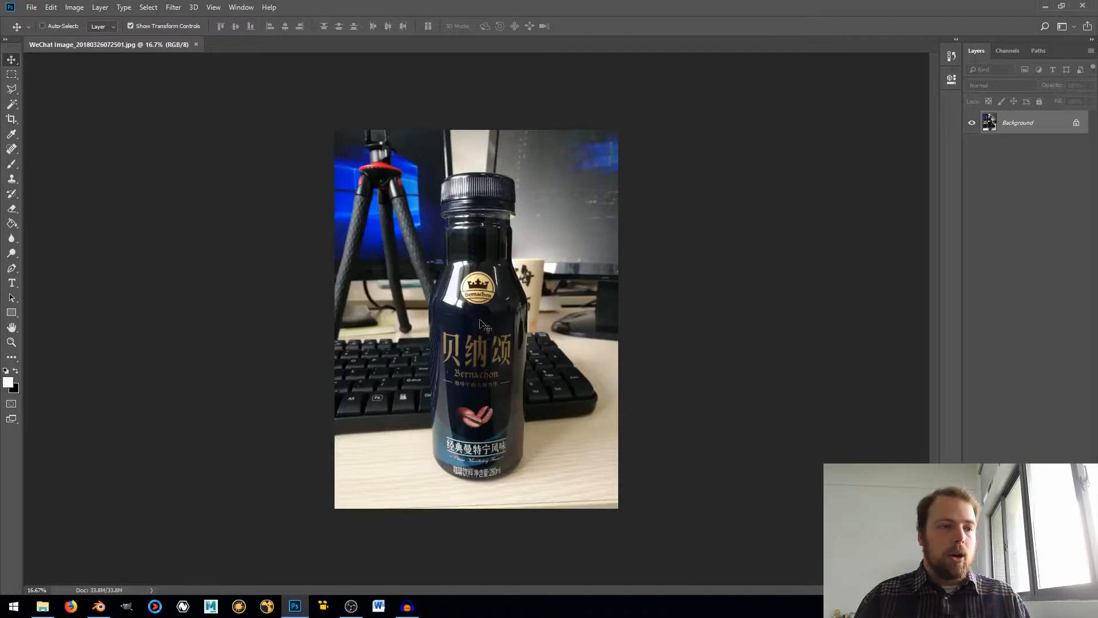
mouse_move(176, 282)
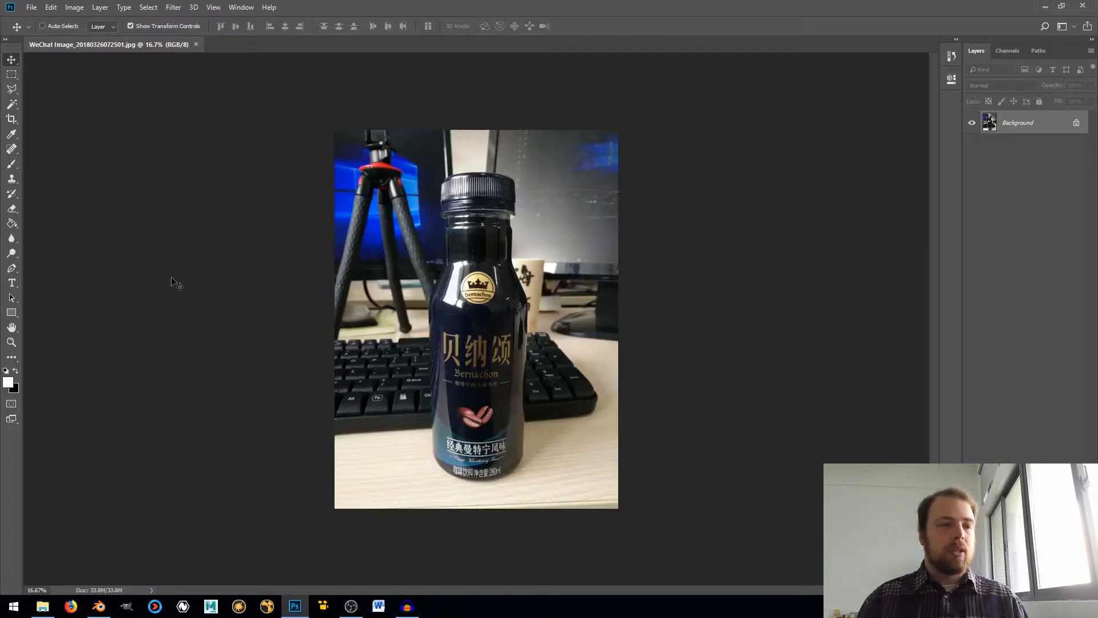
mouse_move(126, 210)
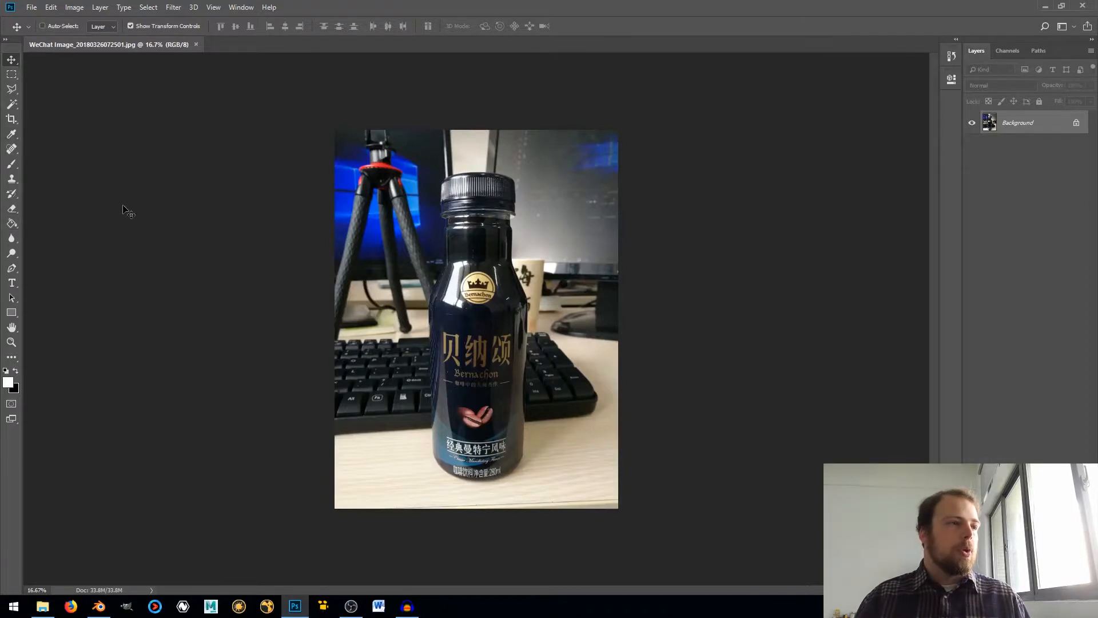
- Convert the locked Background into an editable Layer 0 and bring up its layer actions
click(12, 75)
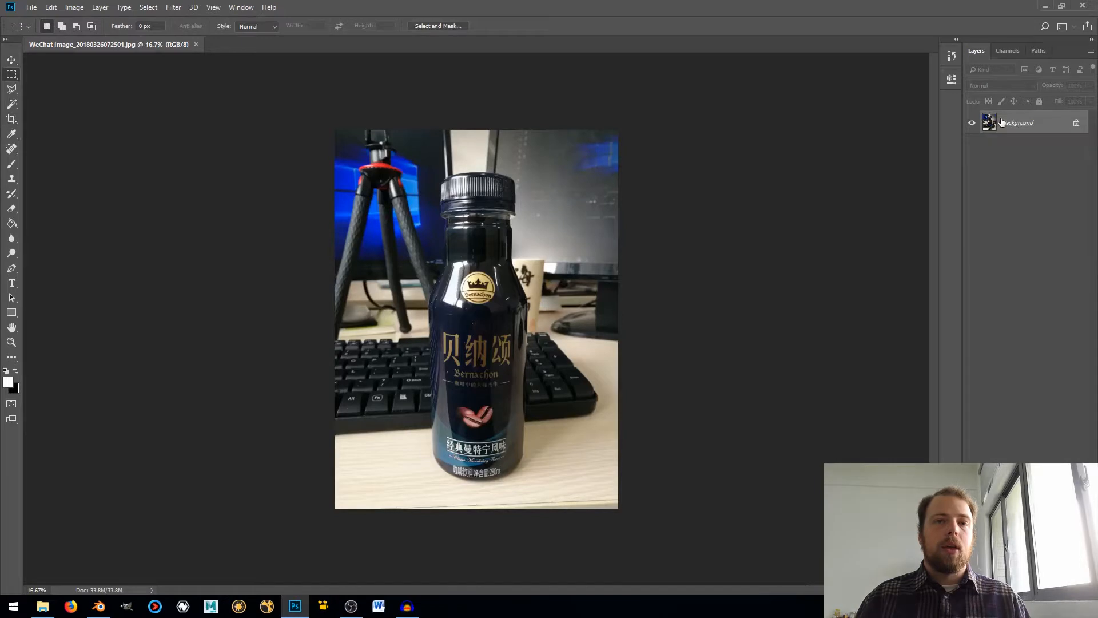
double_click(1017, 123)
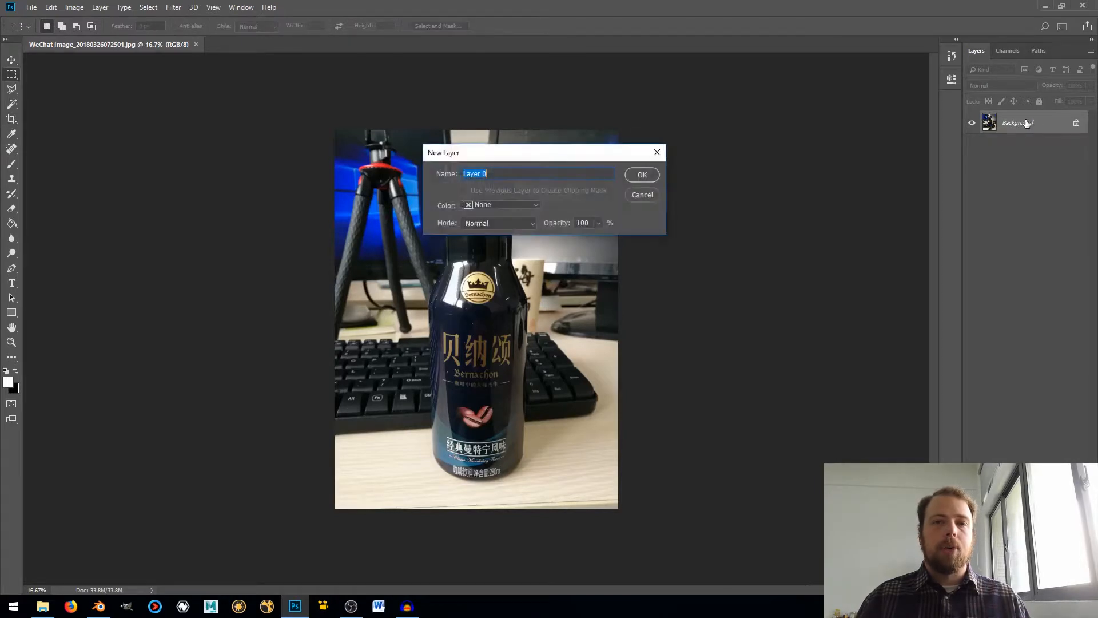
click(640, 173)
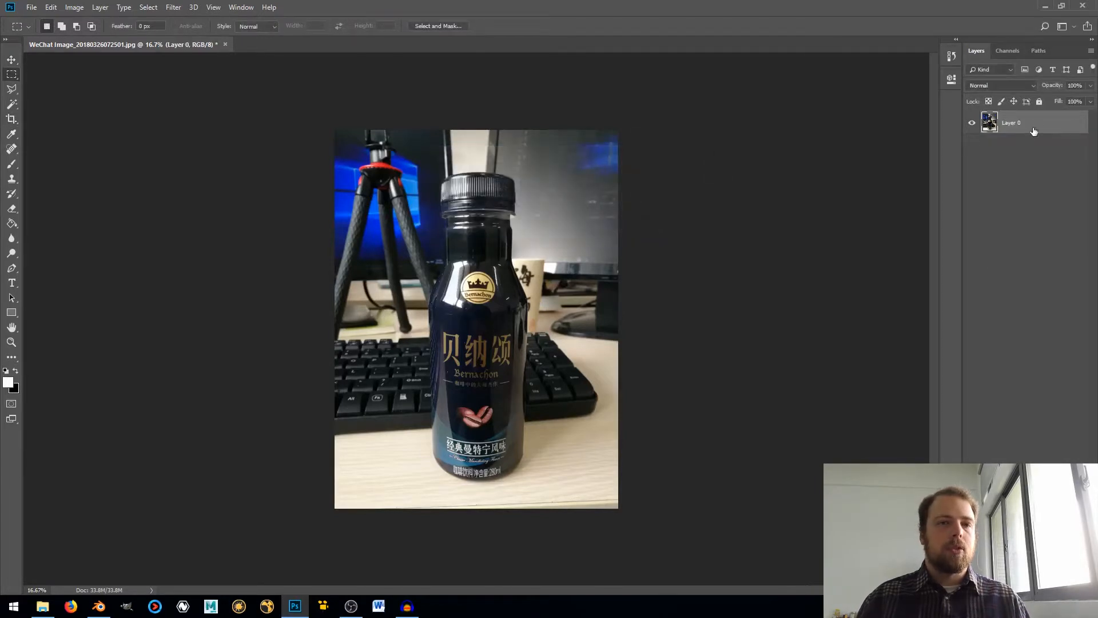
right_click(1010, 123)
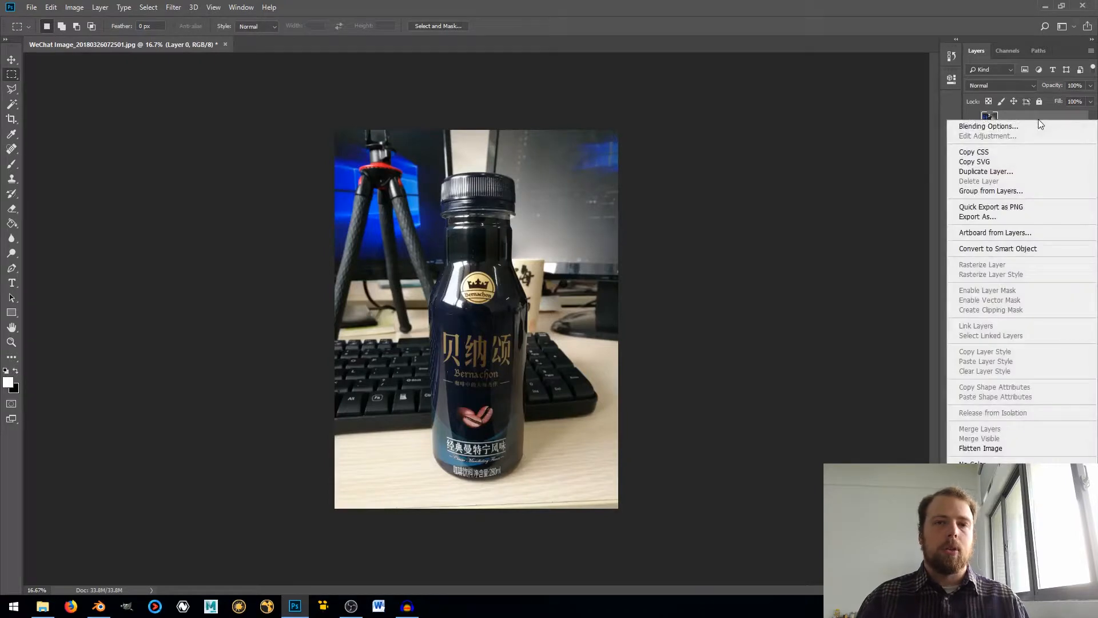
mouse_move(998, 249)
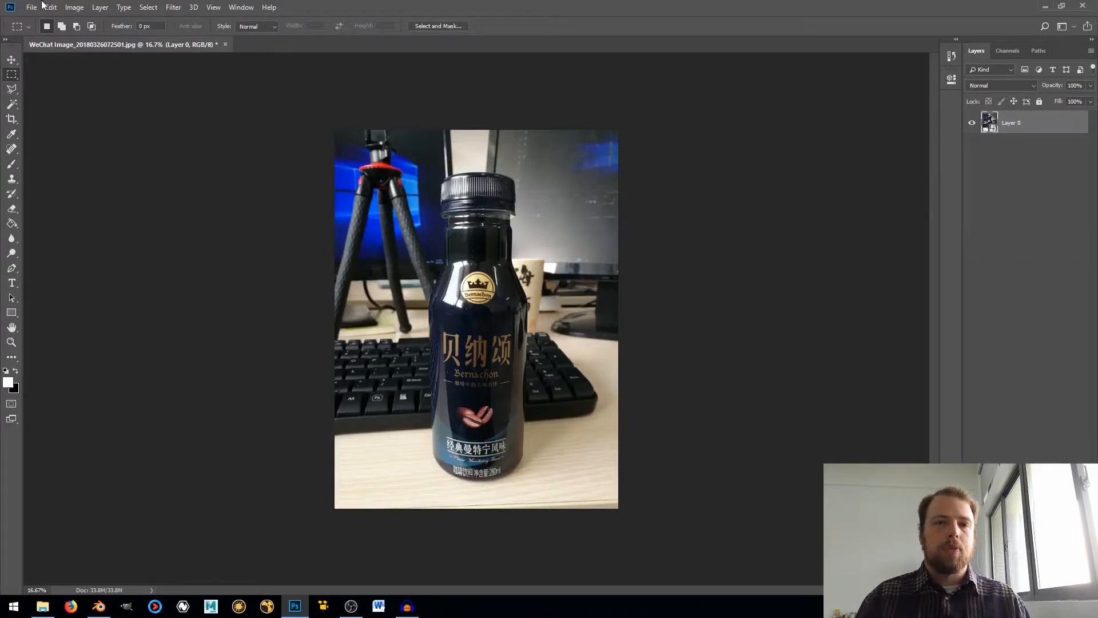
click(172, 7)
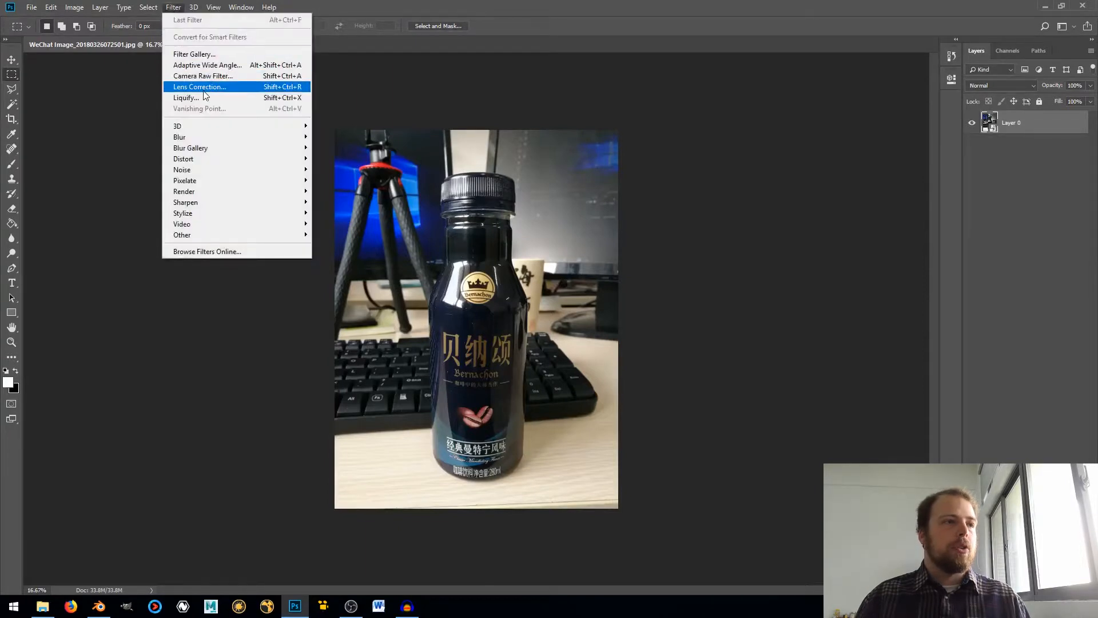
mouse_move(204, 75)
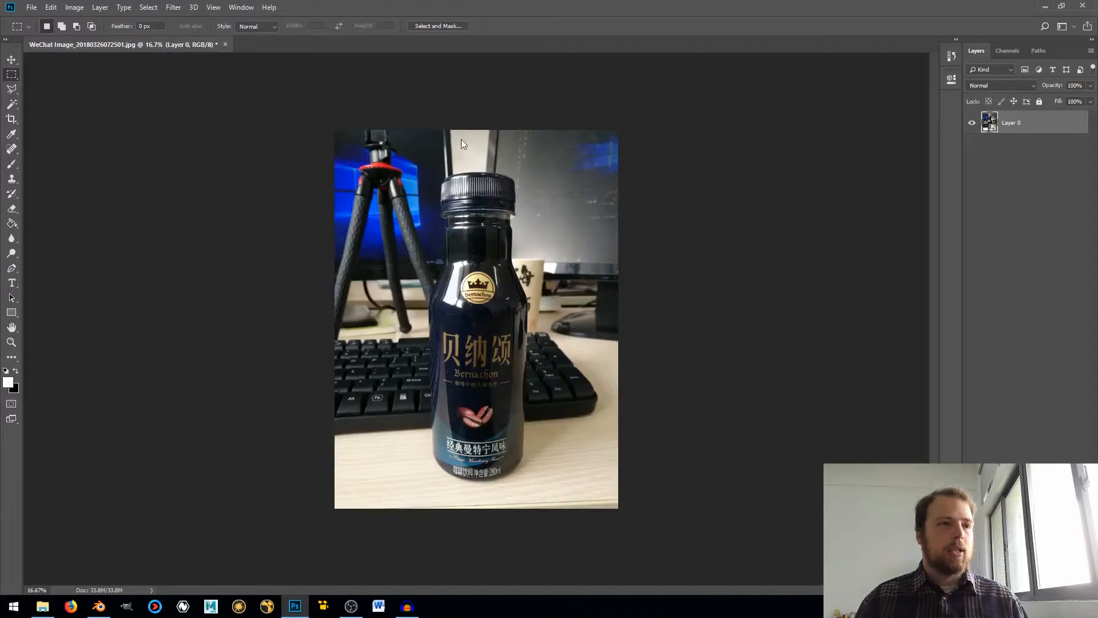
mouse_move(460, 98)
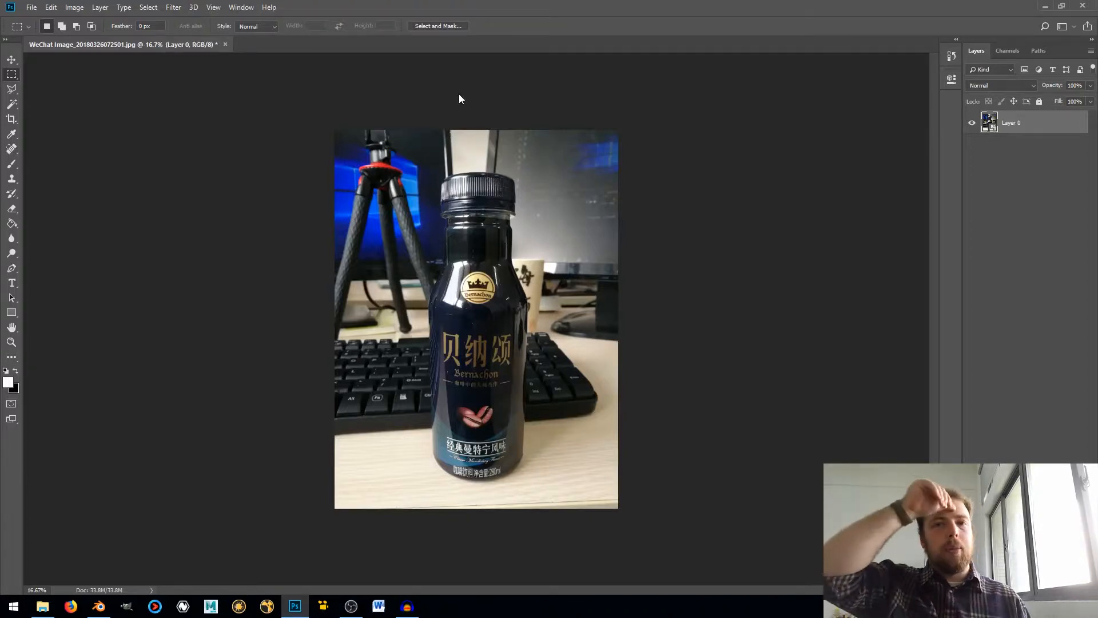
mouse_move(703, 178)
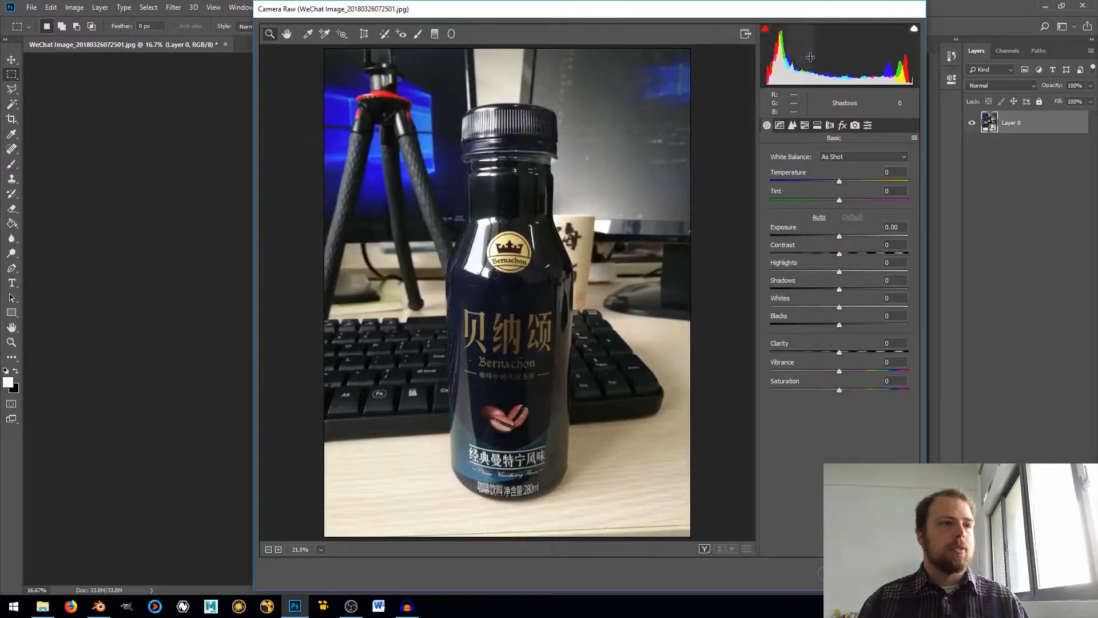
mouse_move(364, 33)
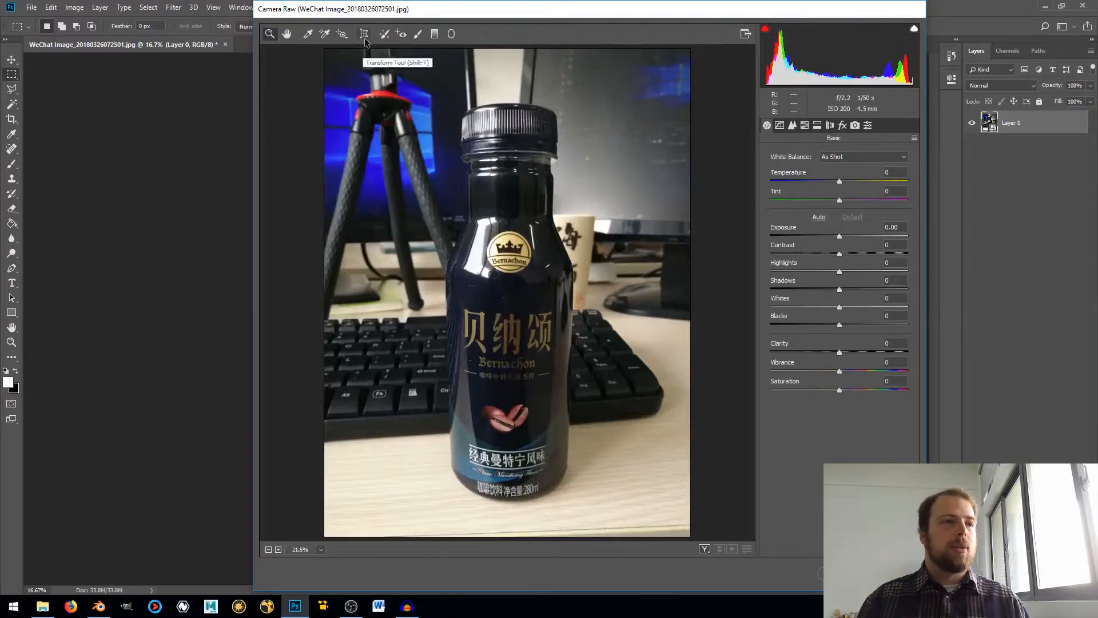
mouse_move(364, 33)
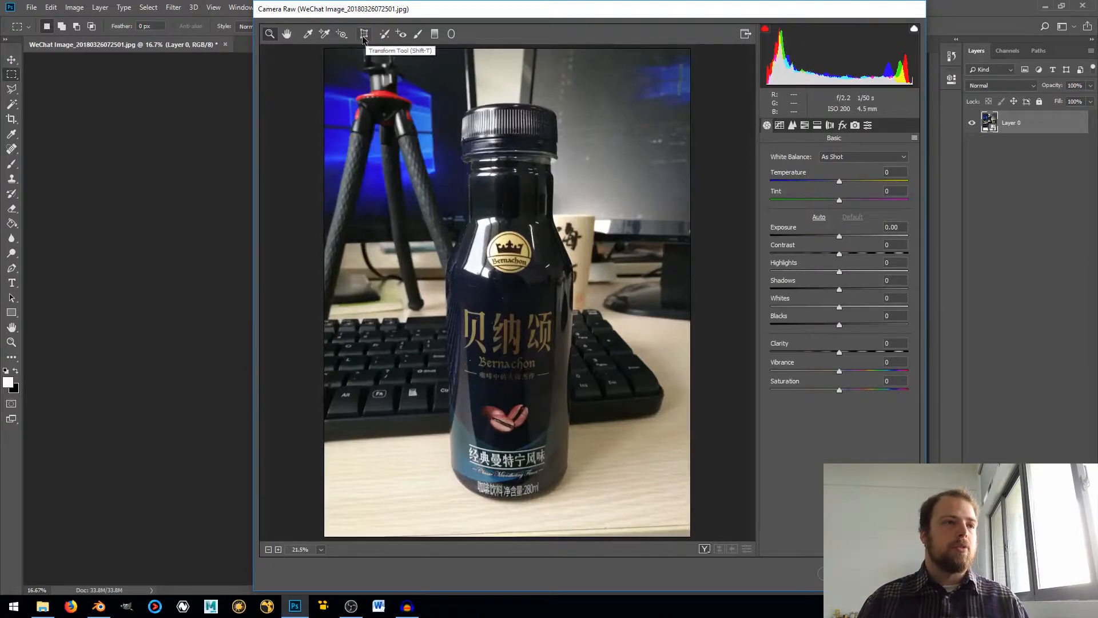
- Show the Transform Tool's perspective straightening settings in Camera Raw
click(363, 33)
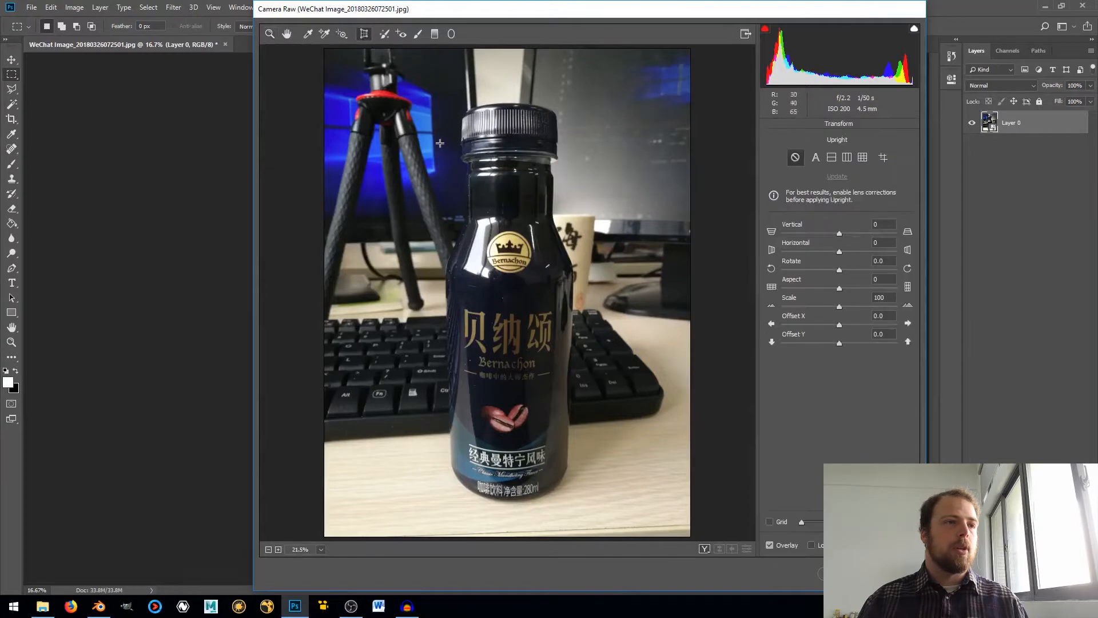
mouse_move(481, 168)
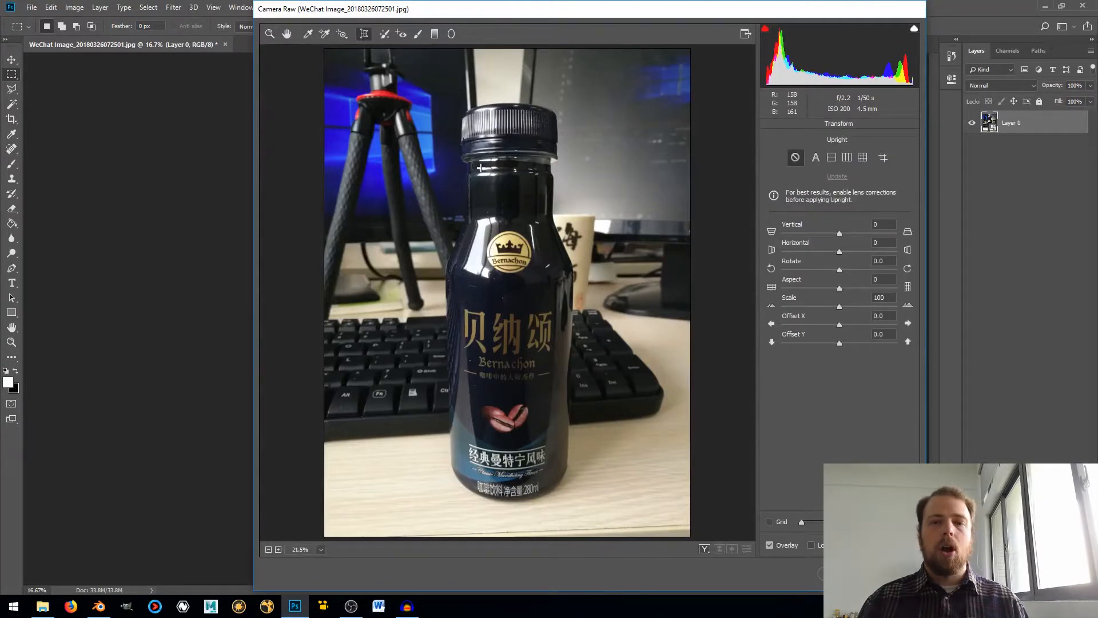
mouse_move(510, 307)
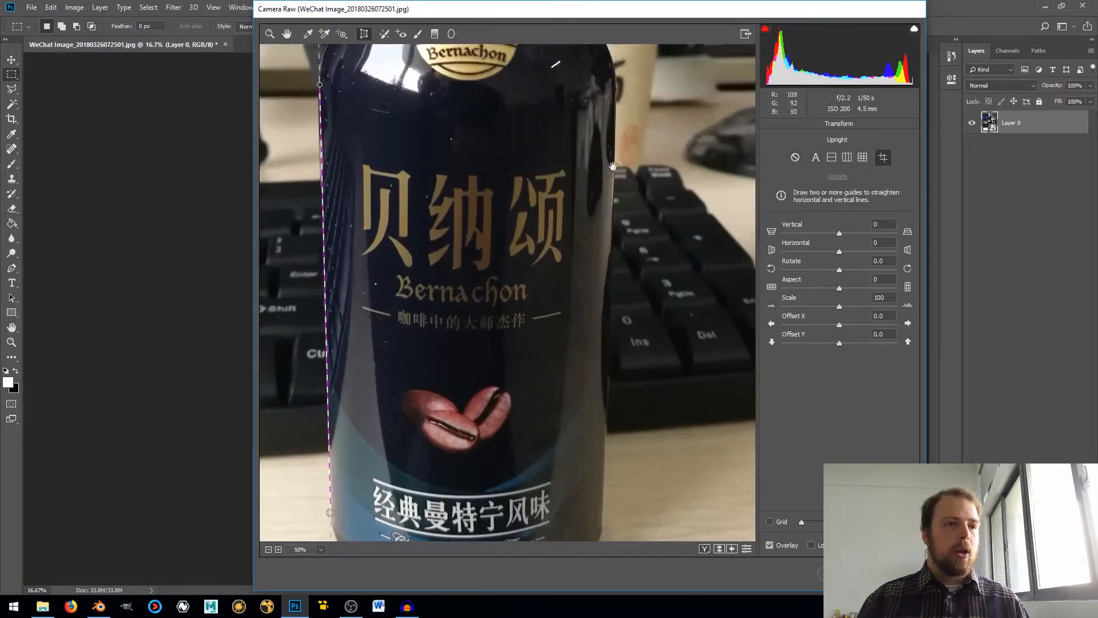
mouse_move(616, 87)
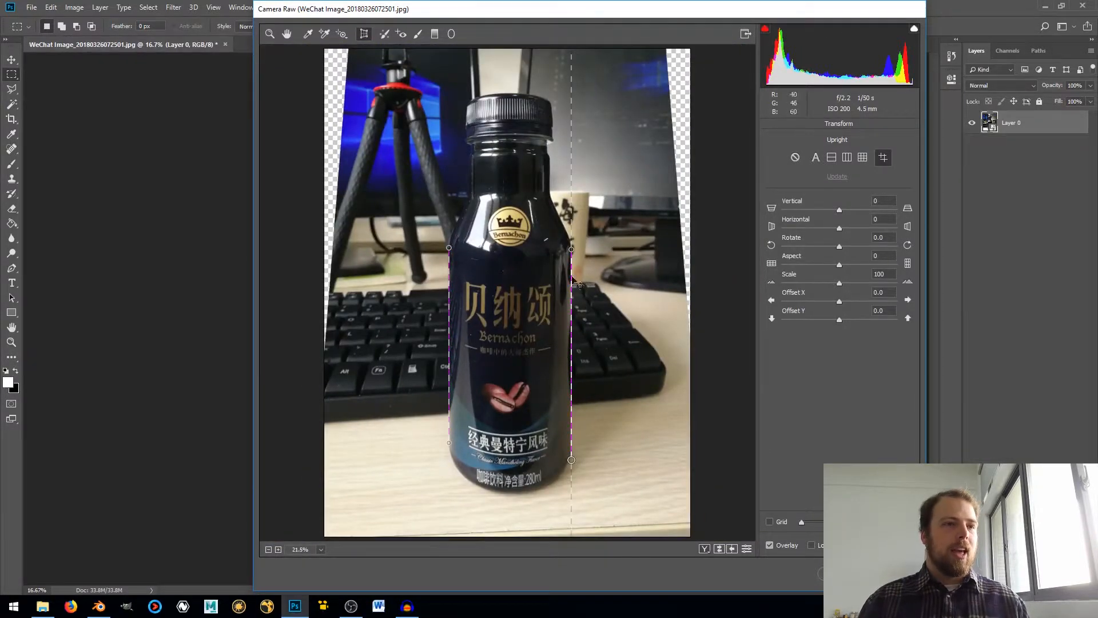
mouse_move(577, 238)
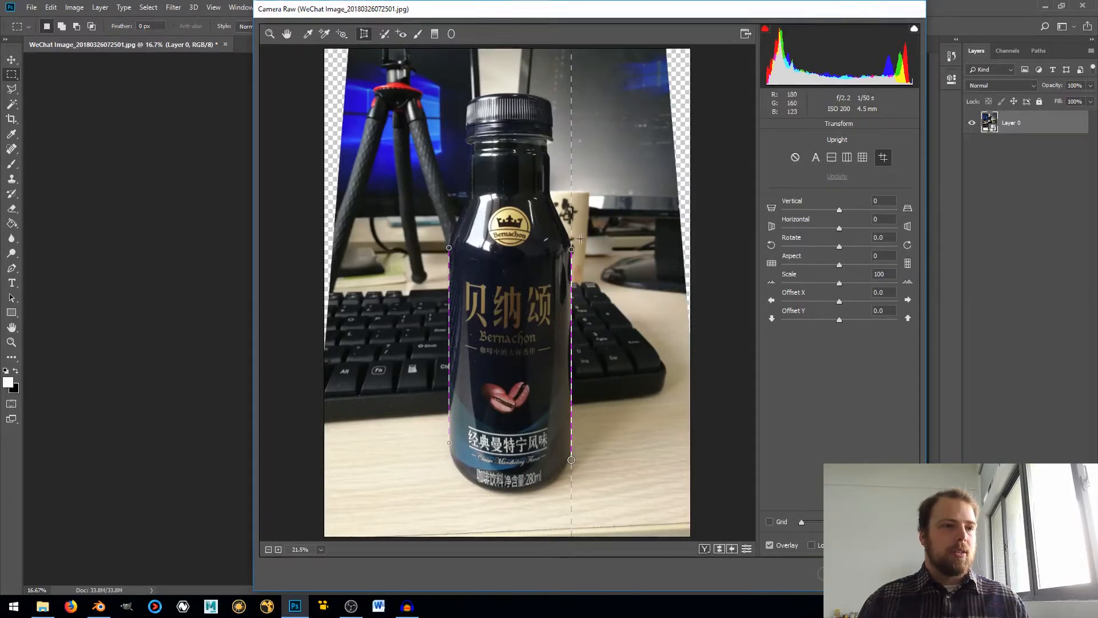
mouse_move(468, 214)
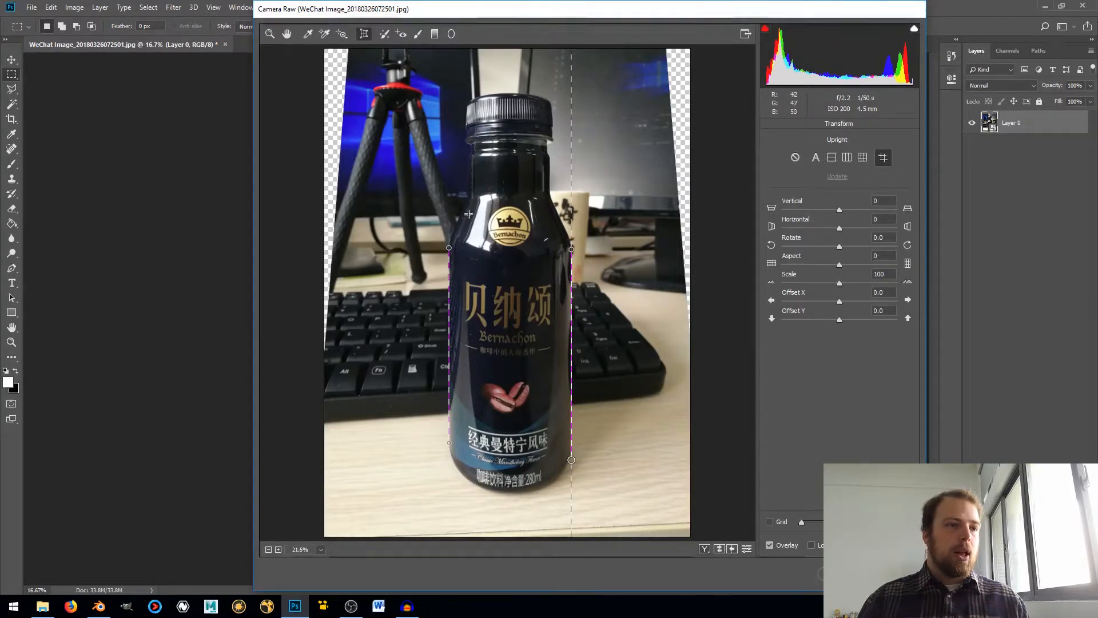
mouse_move(435, 464)
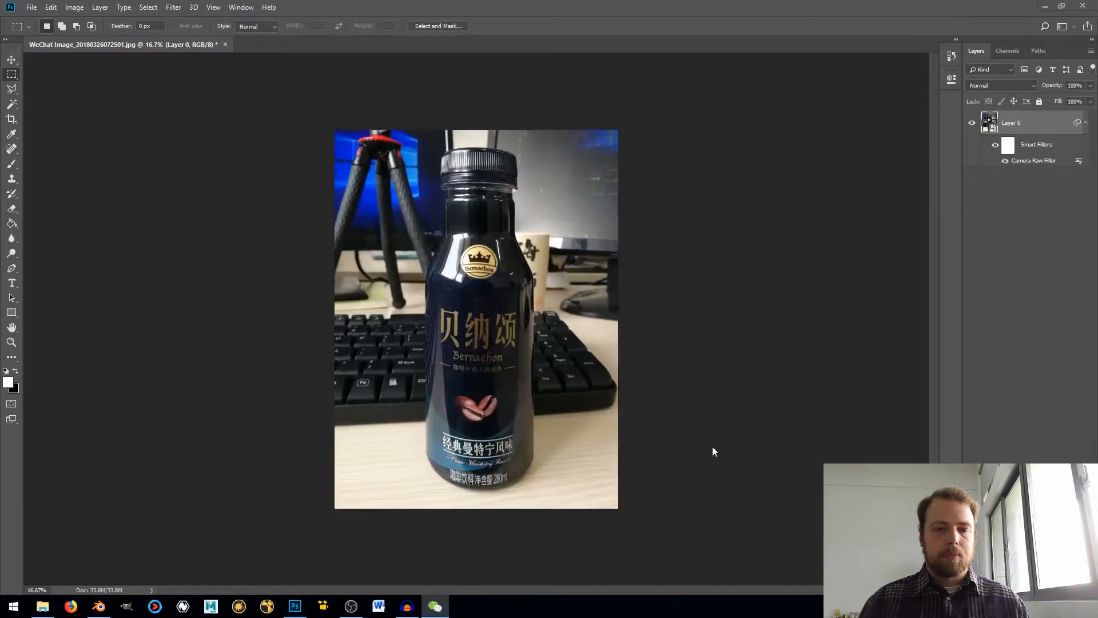
mouse_move(529, 243)
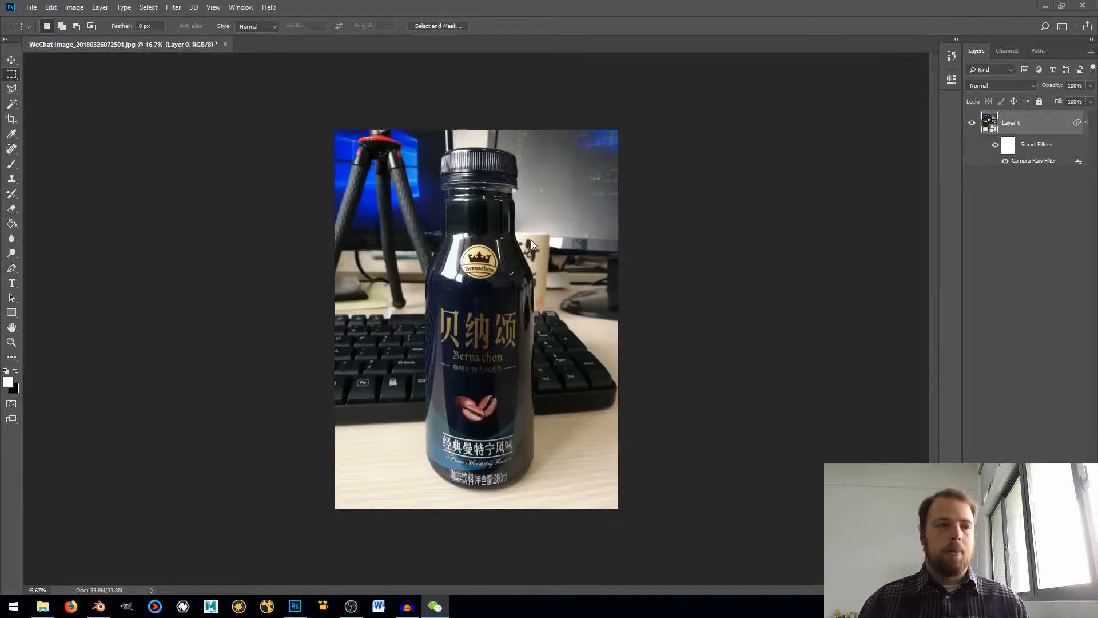
mouse_move(542, 186)
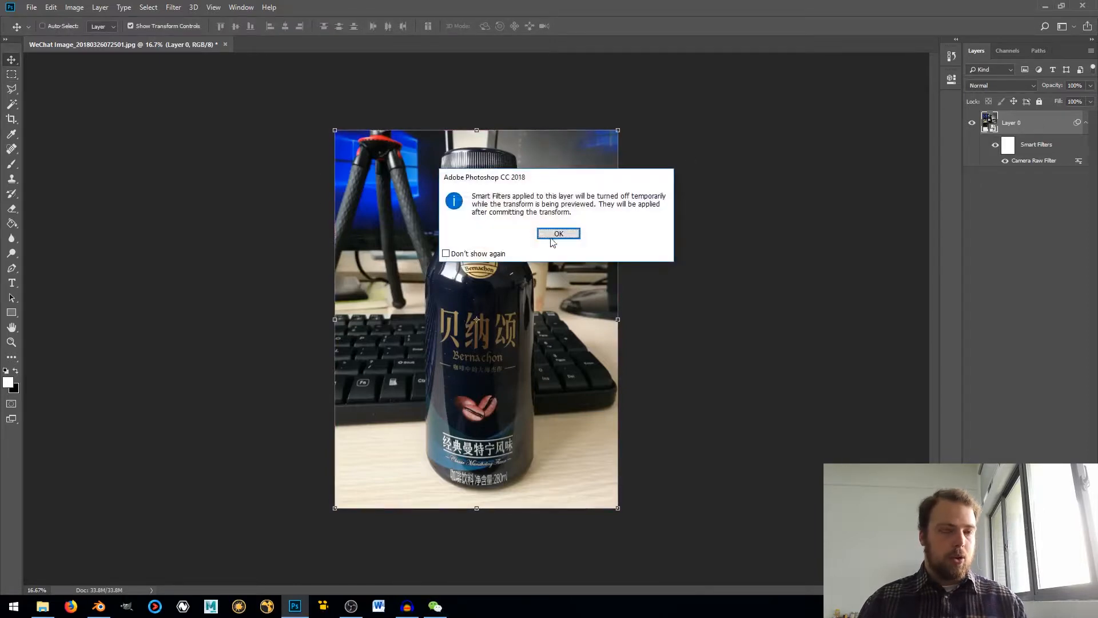
- Rotate Layer 0 by about -0.70° and then enlarge it to roughly 102.78% via free transform
click(558, 234)
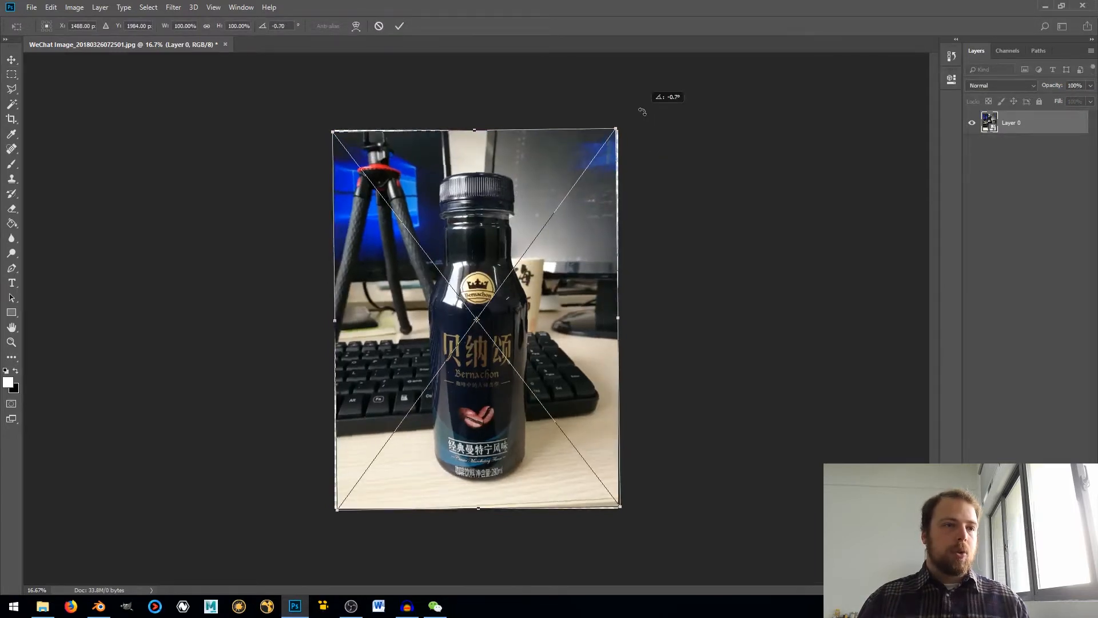
click(399, 26)
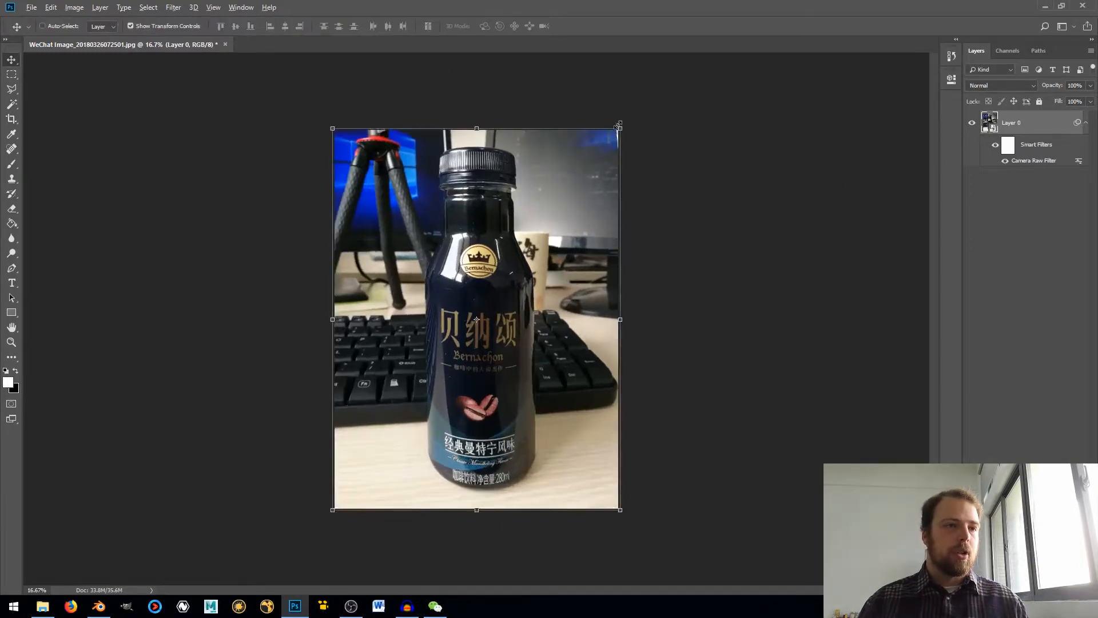
key(ctrl+t)
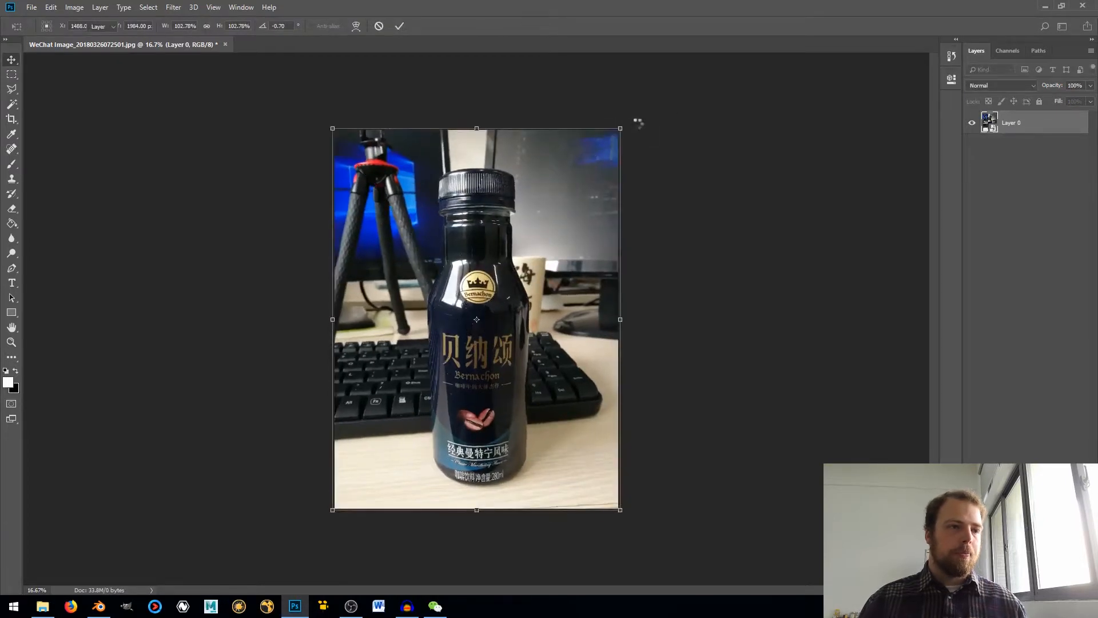
click(399, 26)
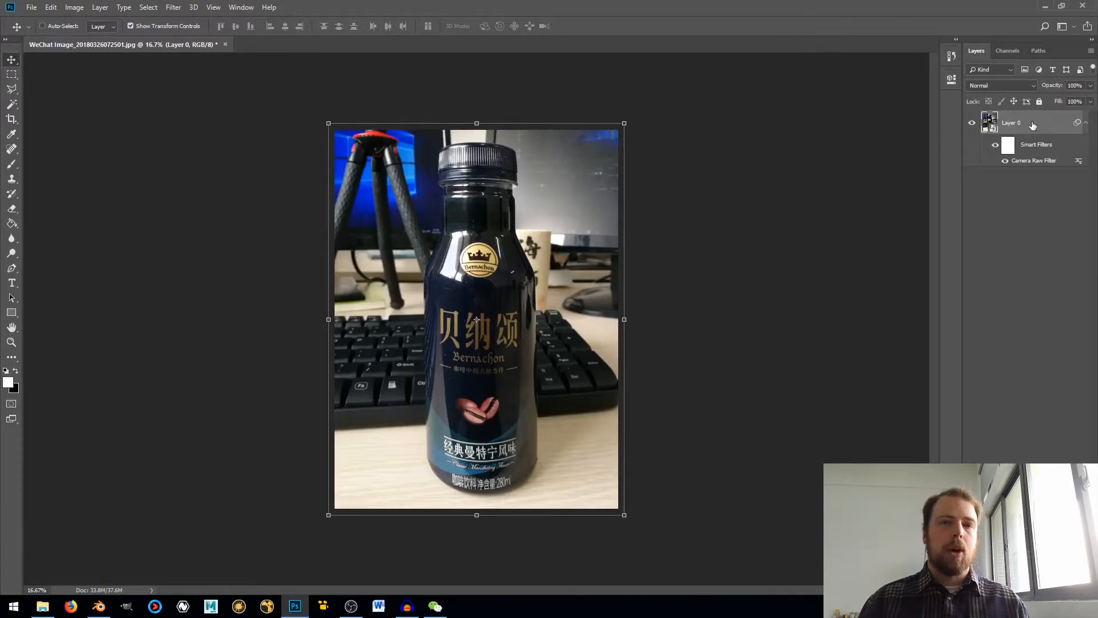
- Duplicate Layer 0, rasterize the copy, hide the original and leave it selected
key(ctrl+j)
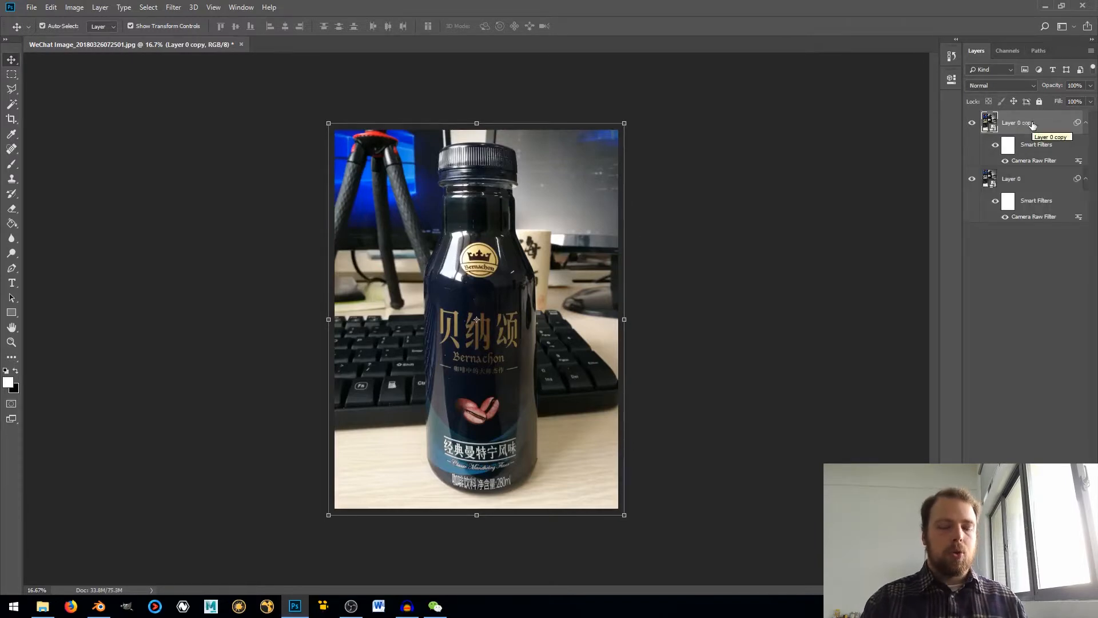
right_click(1016, 122)
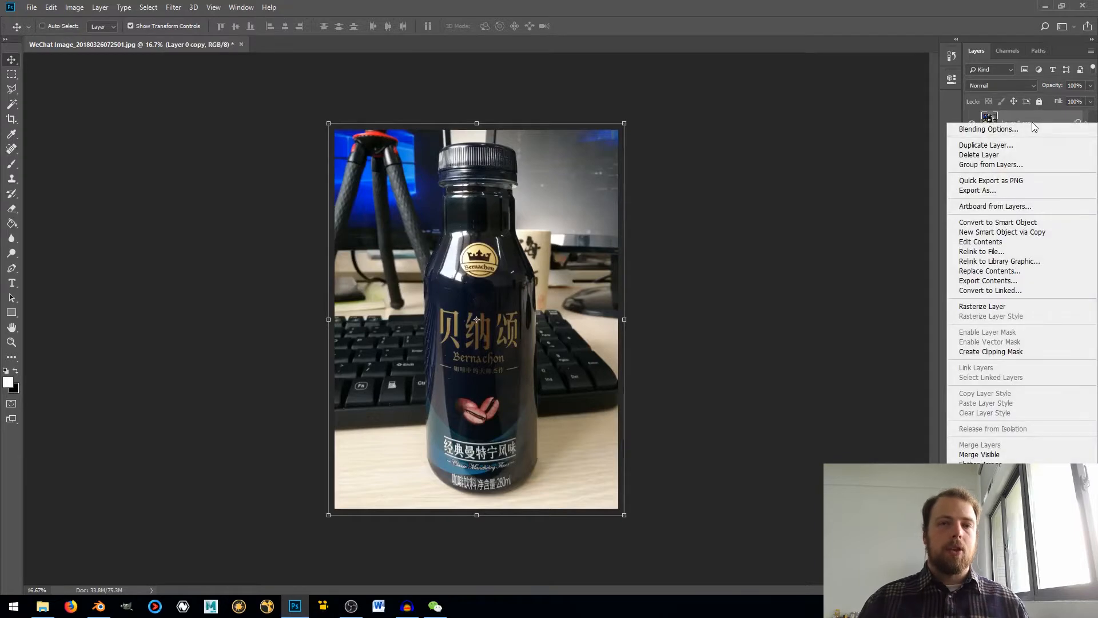
mouse_move(981, 307)
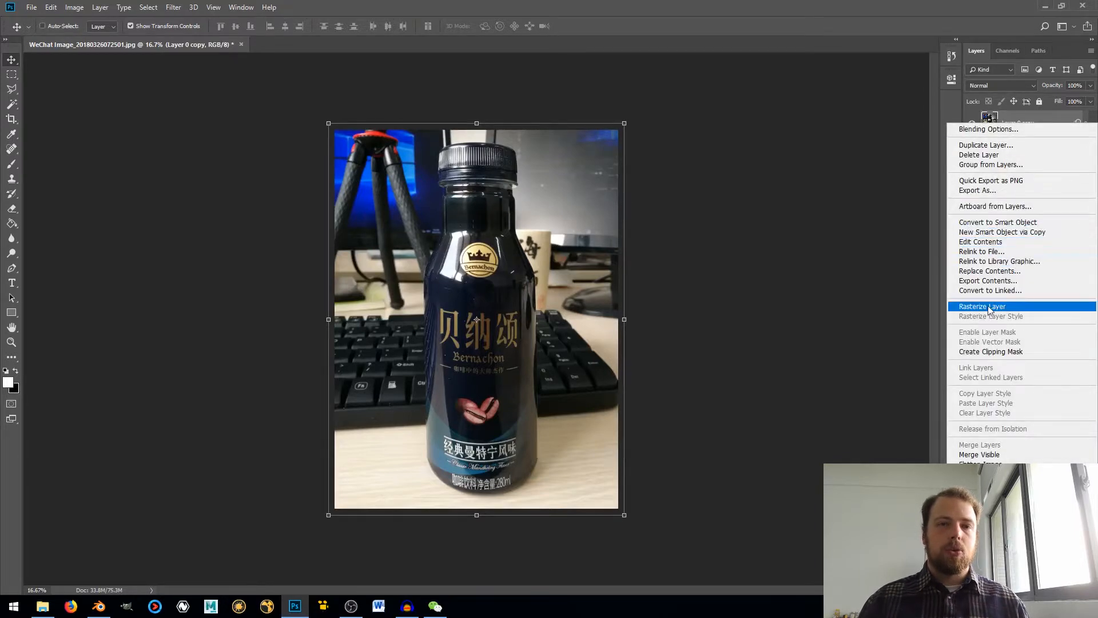
click(981, 307)
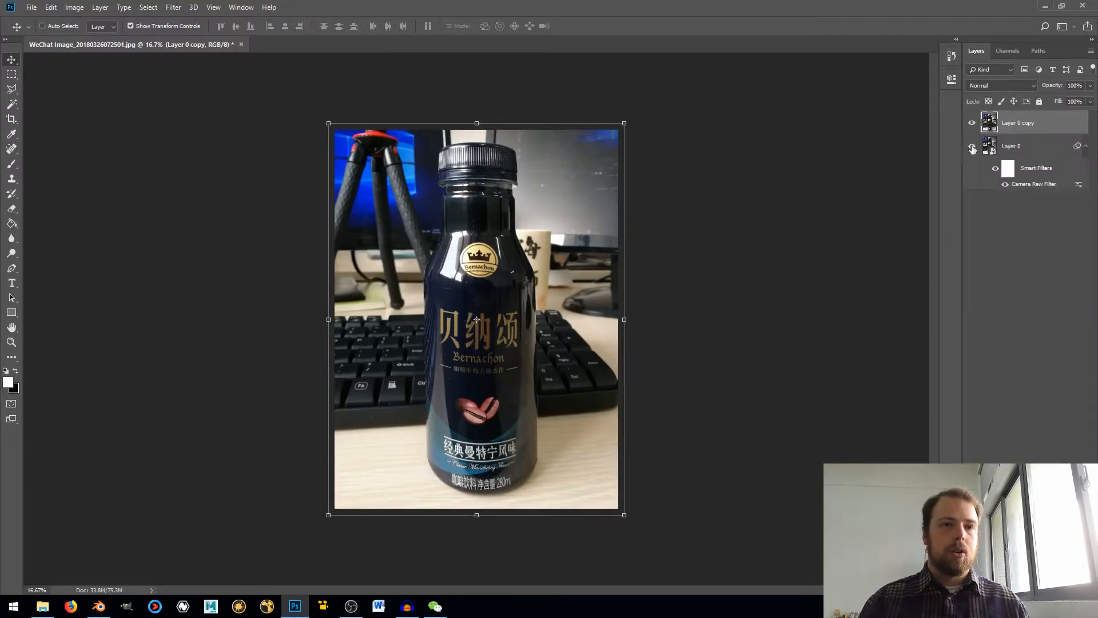
click(973, 145)
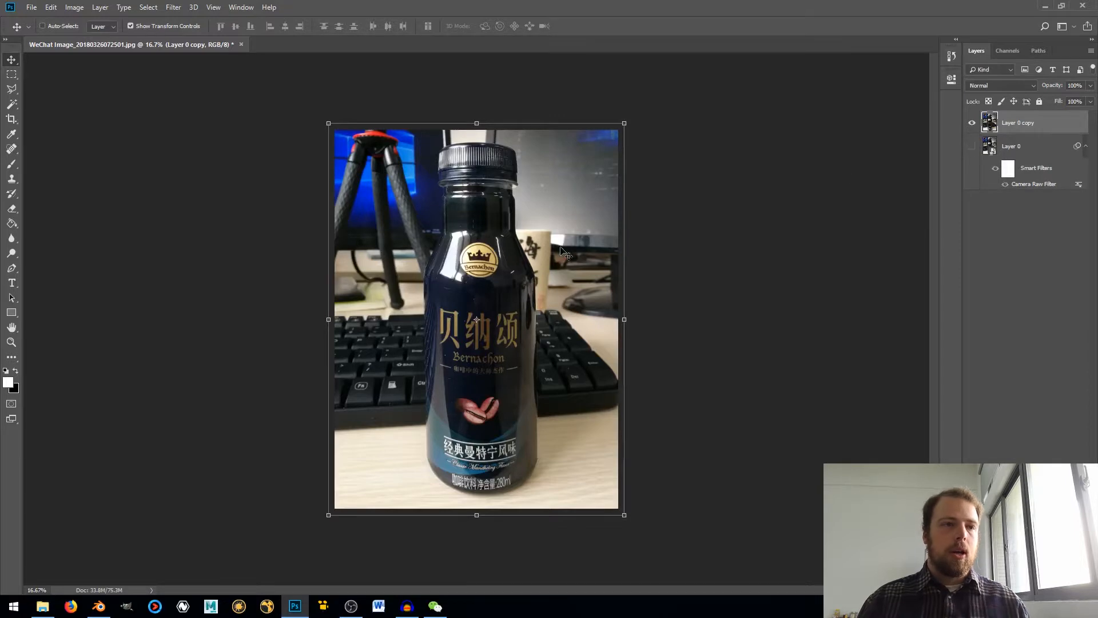
click(1010, 145)
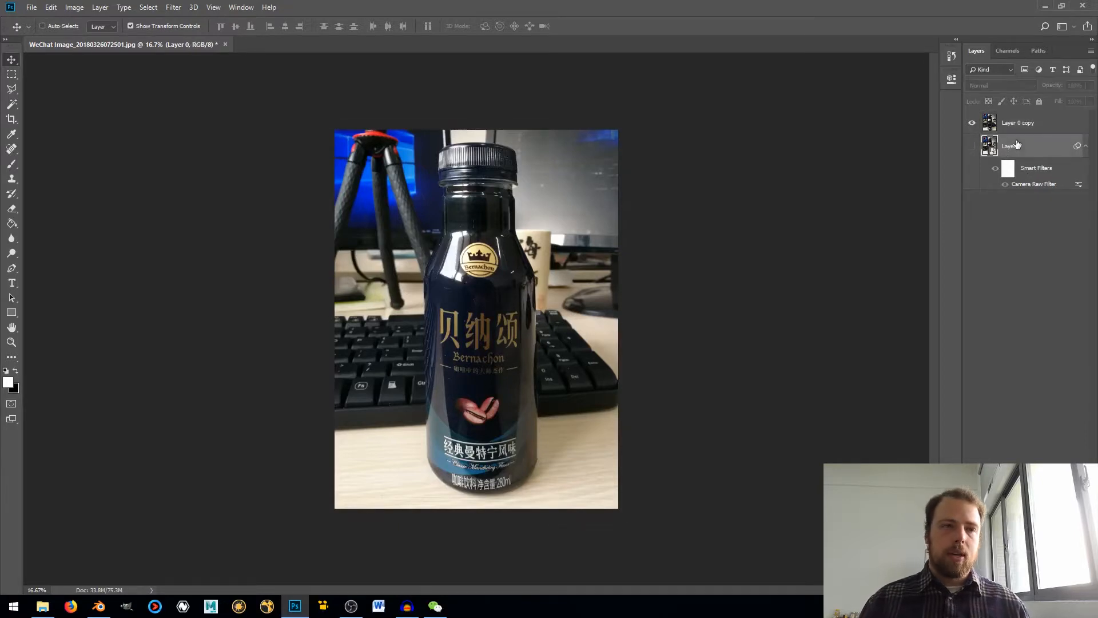
mouse_move(1011, 145)
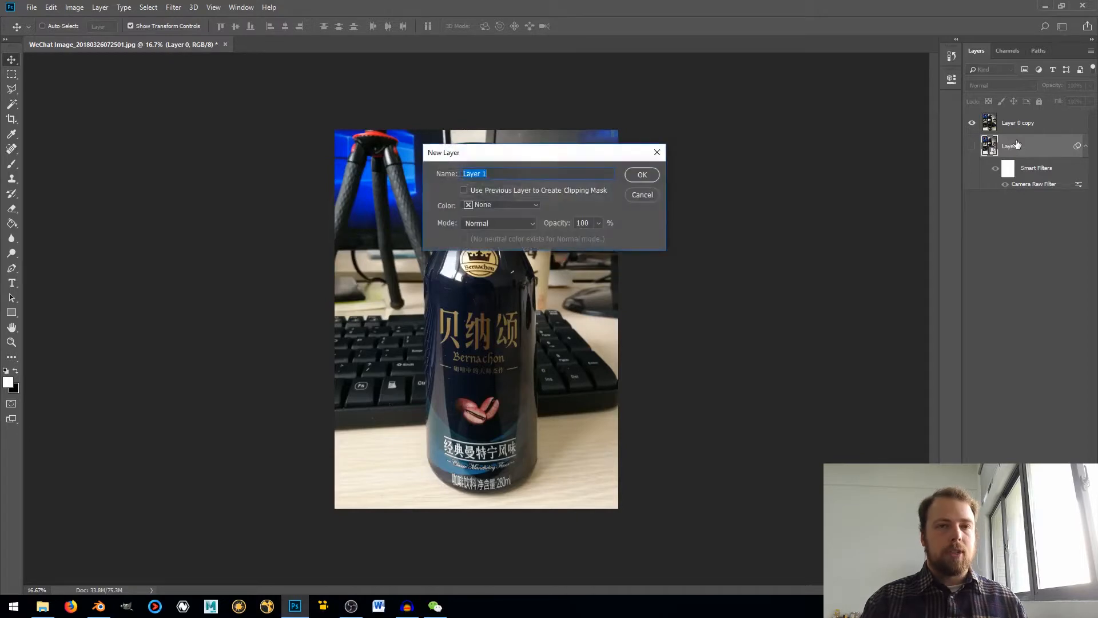
- Create Layer 1 beneath Layer 0 copy and pick the Polygonal Lasso for tracing
click(640, 174)
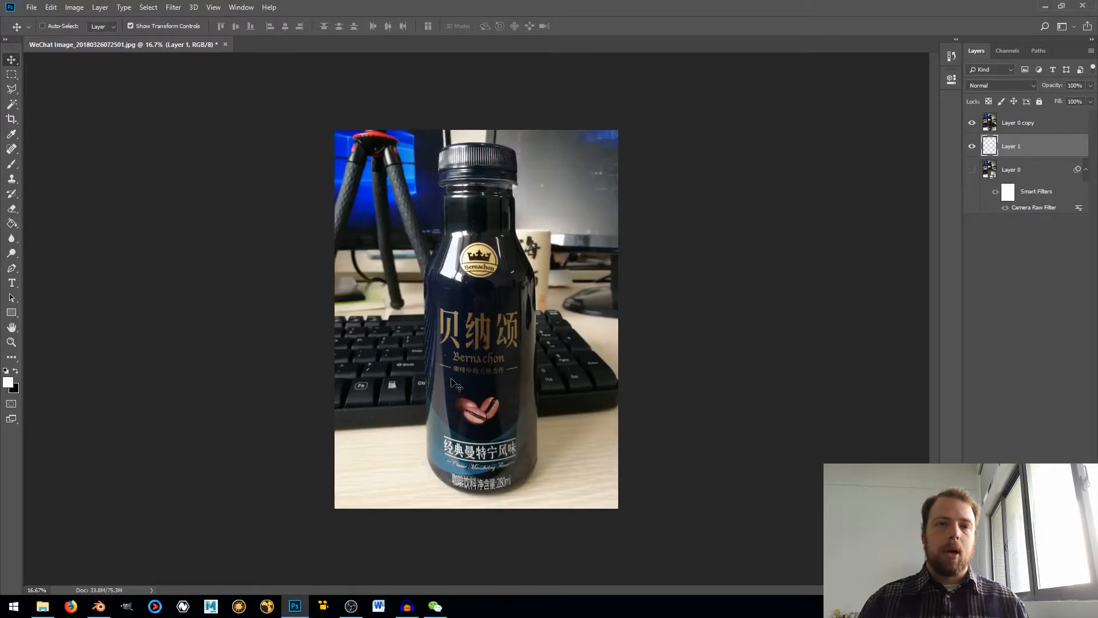
click(11, 238)
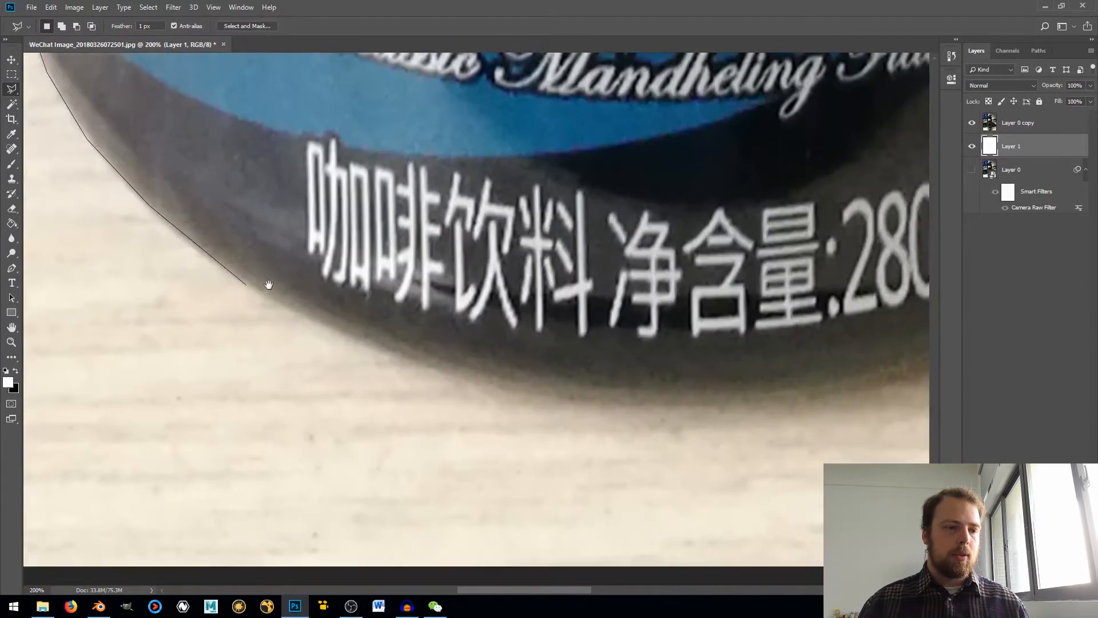
- Trace outline points from the bottle's base up its side to the neck and cap edge
click(574, 403)
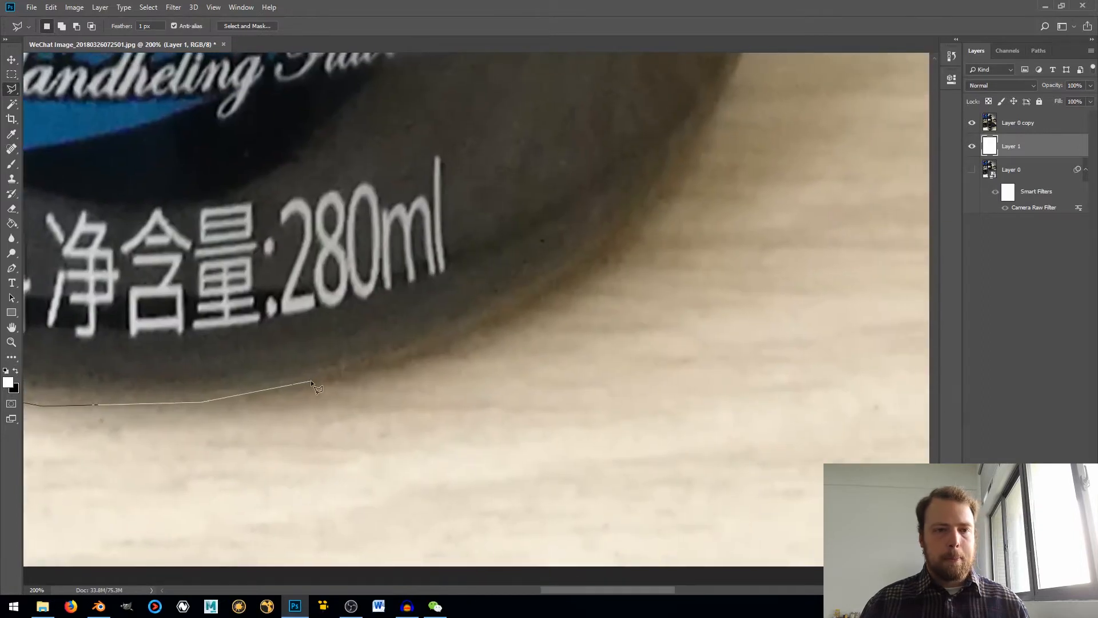
click(631, 231)
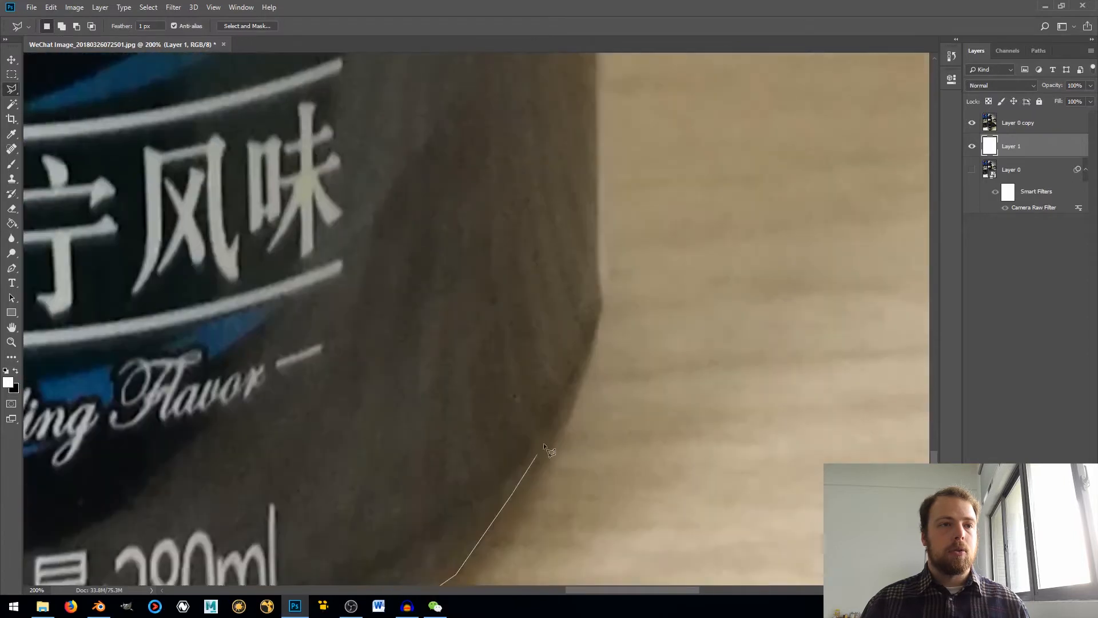
click(600, 320)
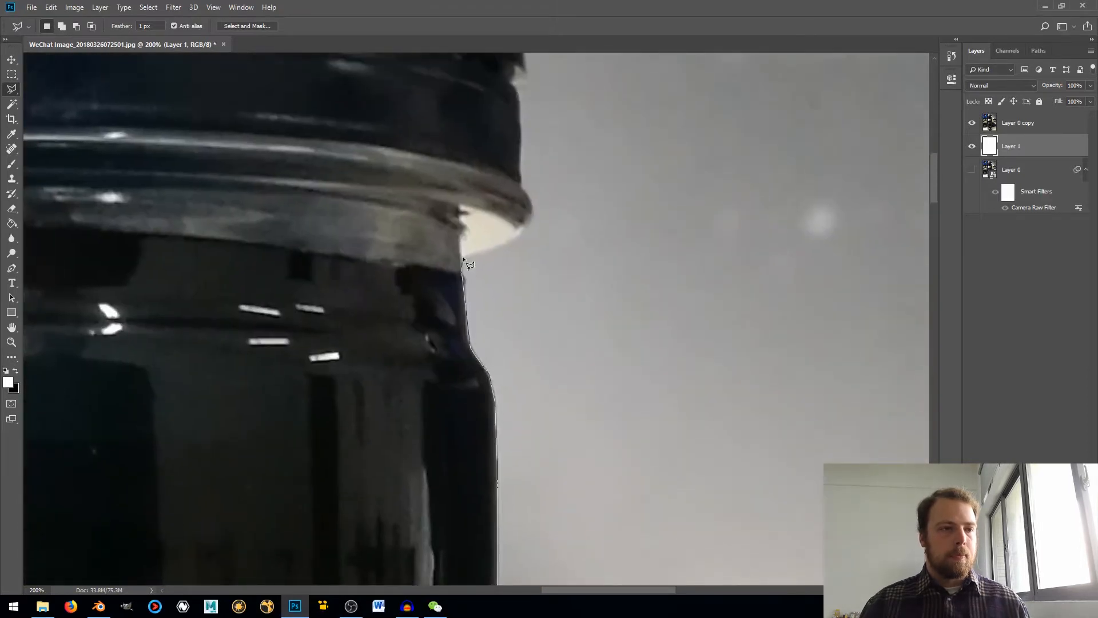
click(528, 231)
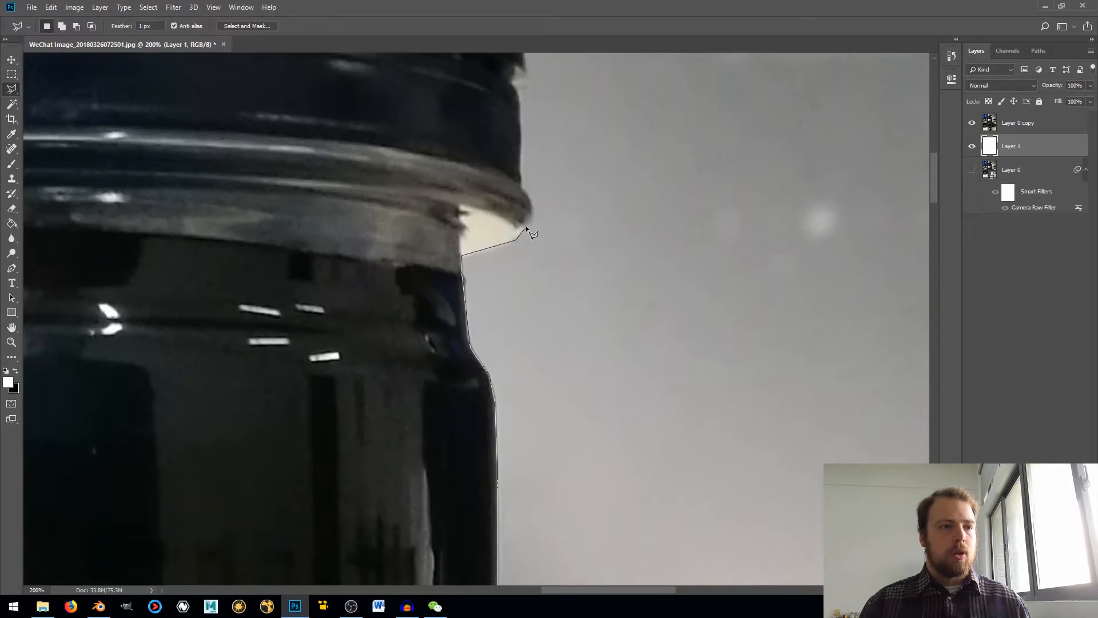
click(525, 191)
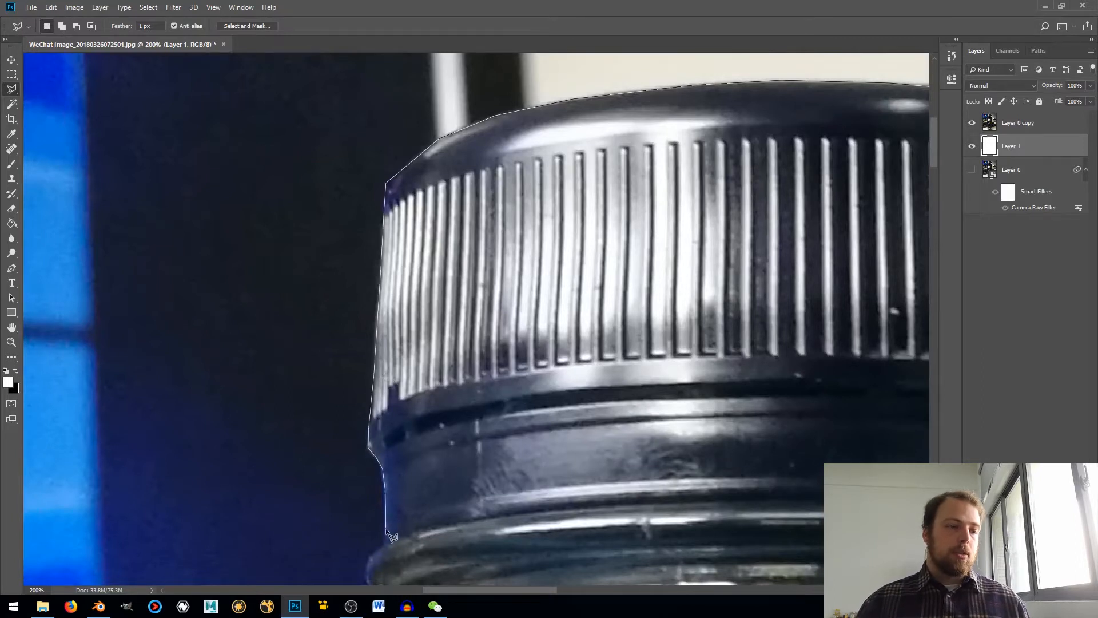
scroll(down, 3)
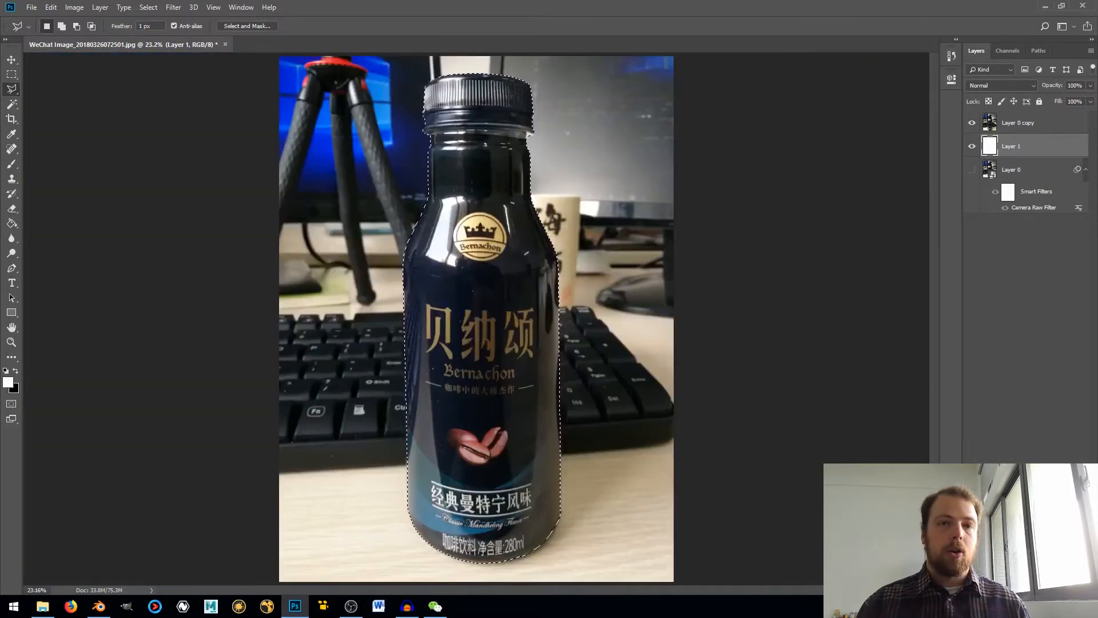
- Add a layer mask to Layer 0 copy so only the bottle shows over white
click(1018, 123)
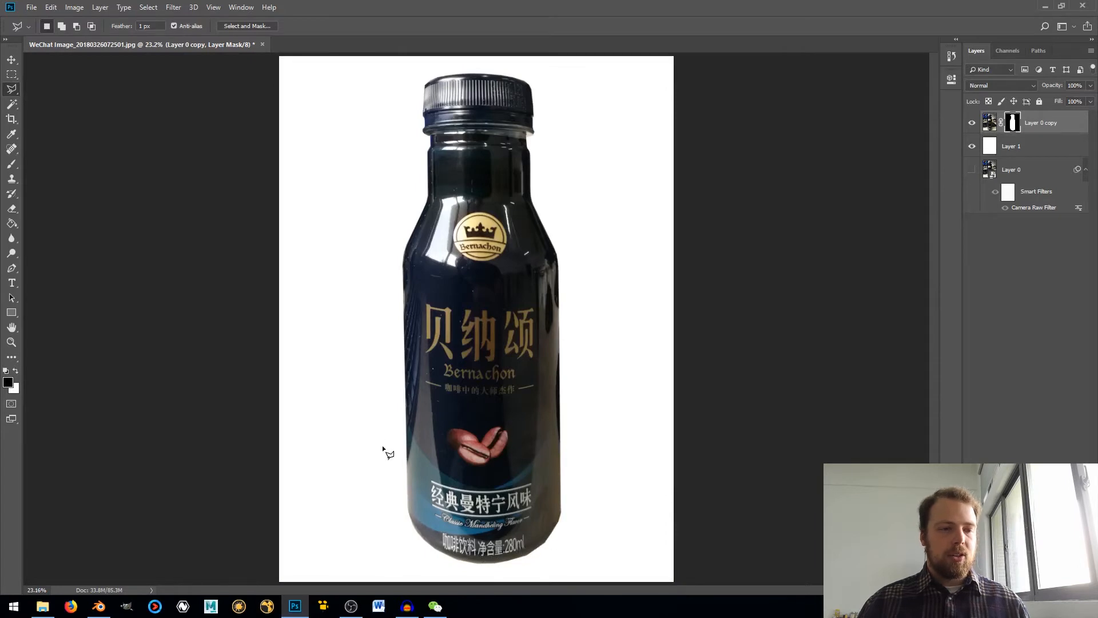
mouse_move(644, 226)
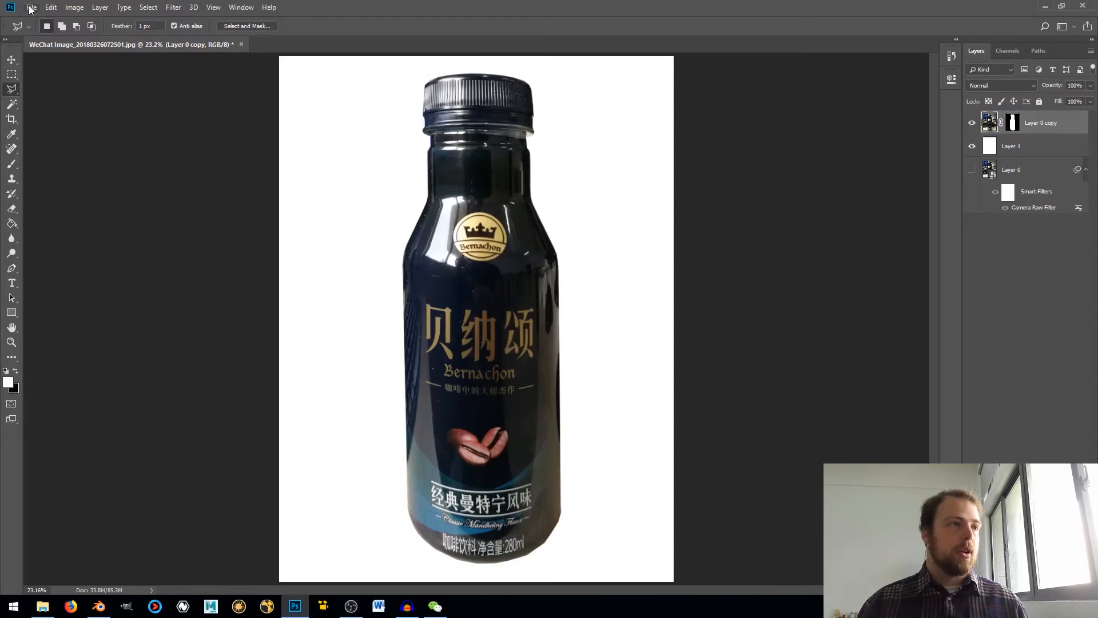
- Save the document as bottle_reference.psd in the reference_images folder
click(31, 7)
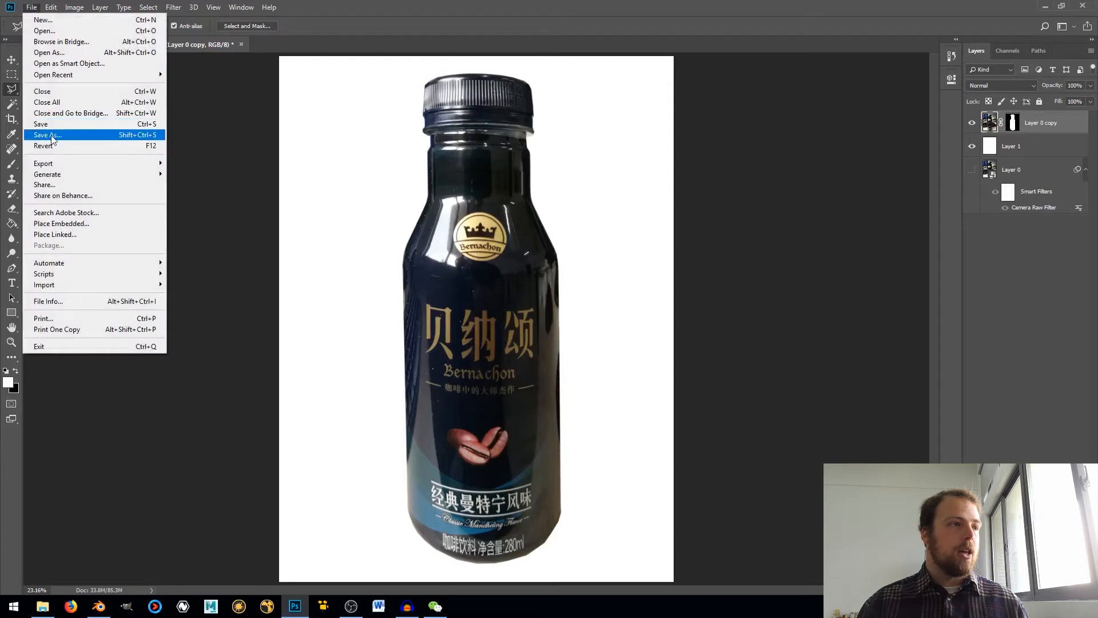
click(47, 135)
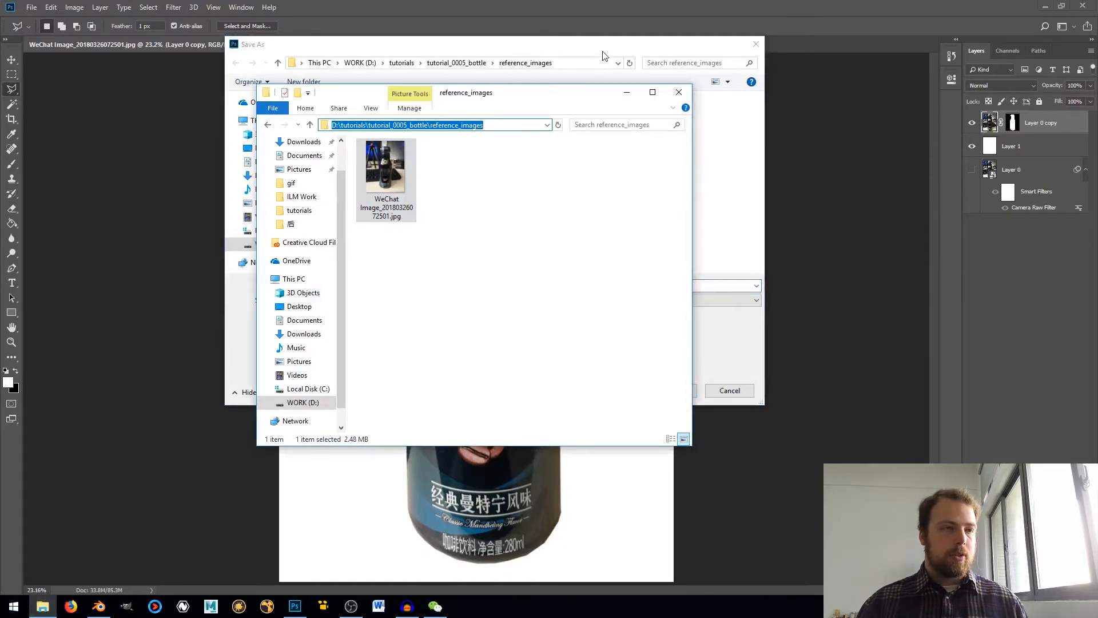
click(677, 92)
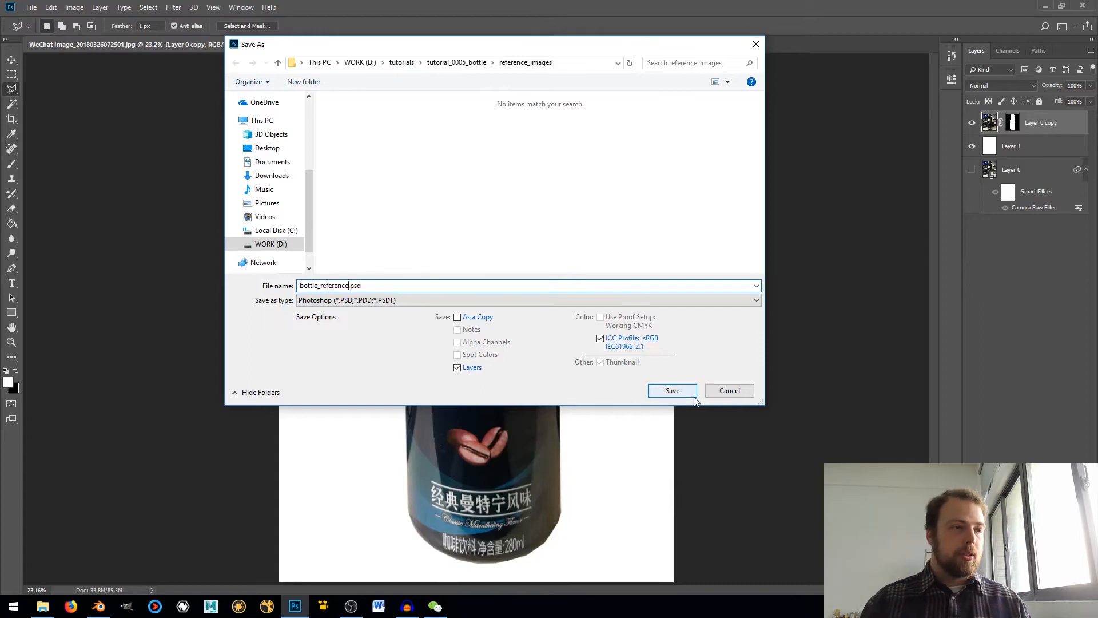
click(671, 390)
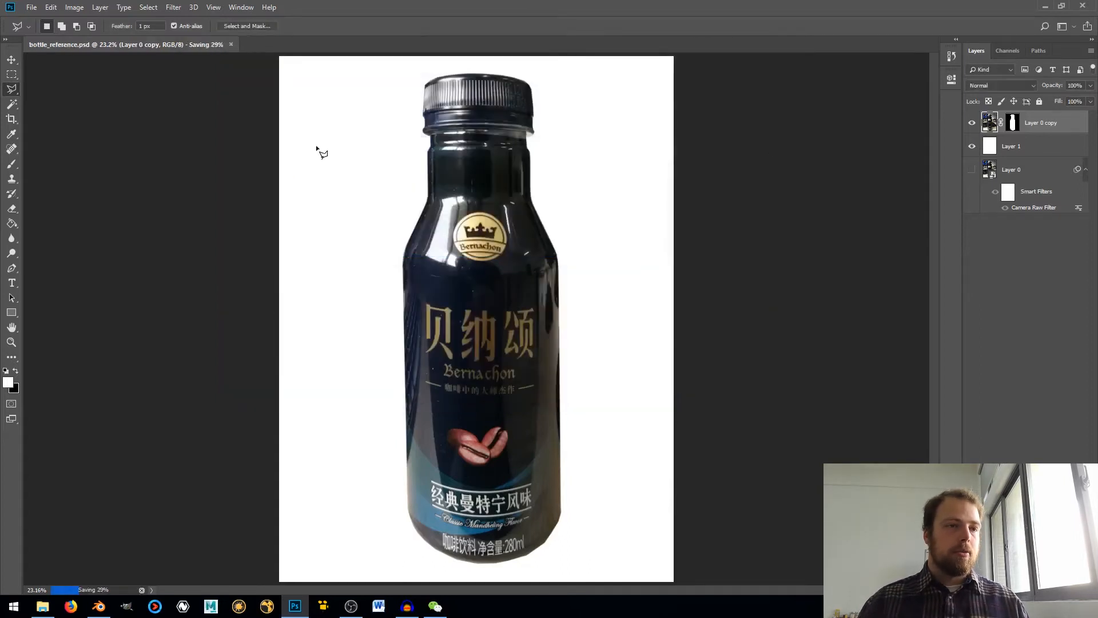
- Start a second Save As for the JPEG copy of the cutout
click(30, 7)
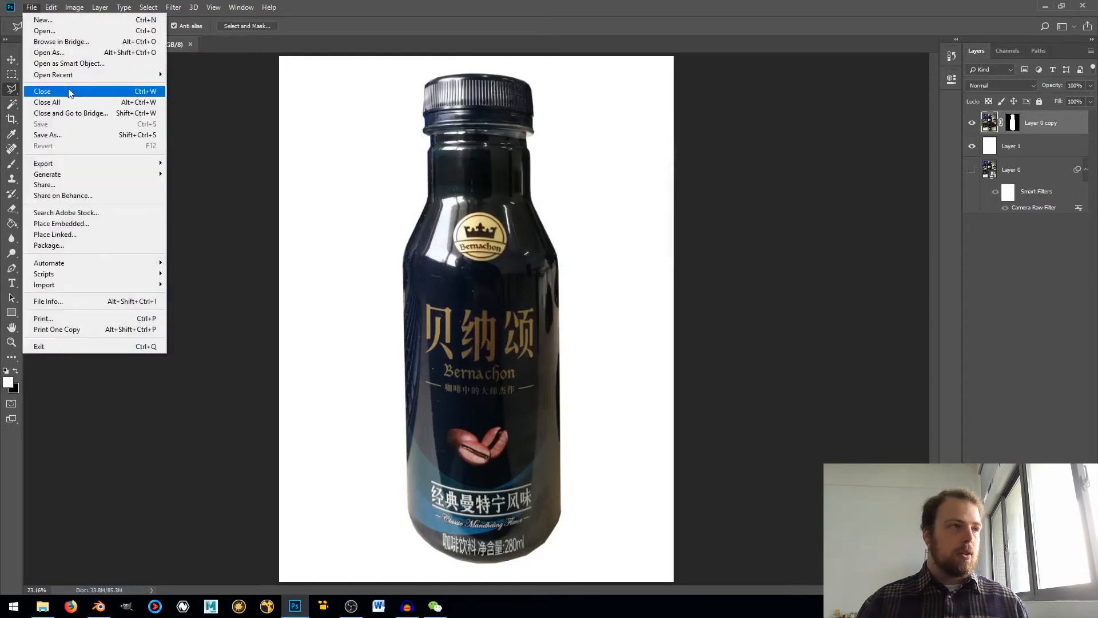
click(47, 135)
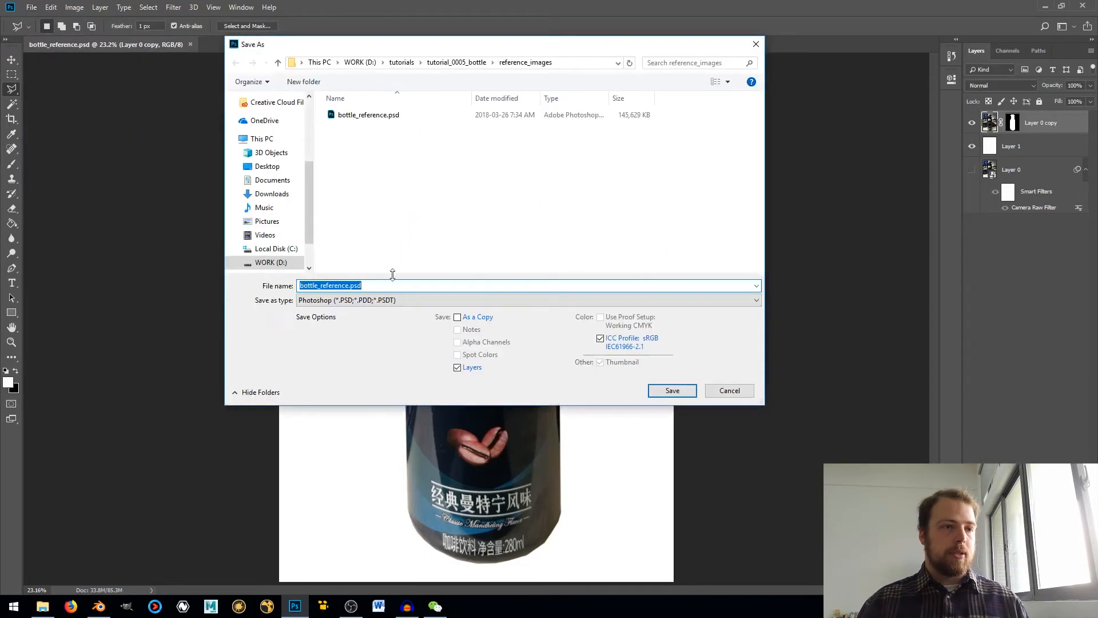